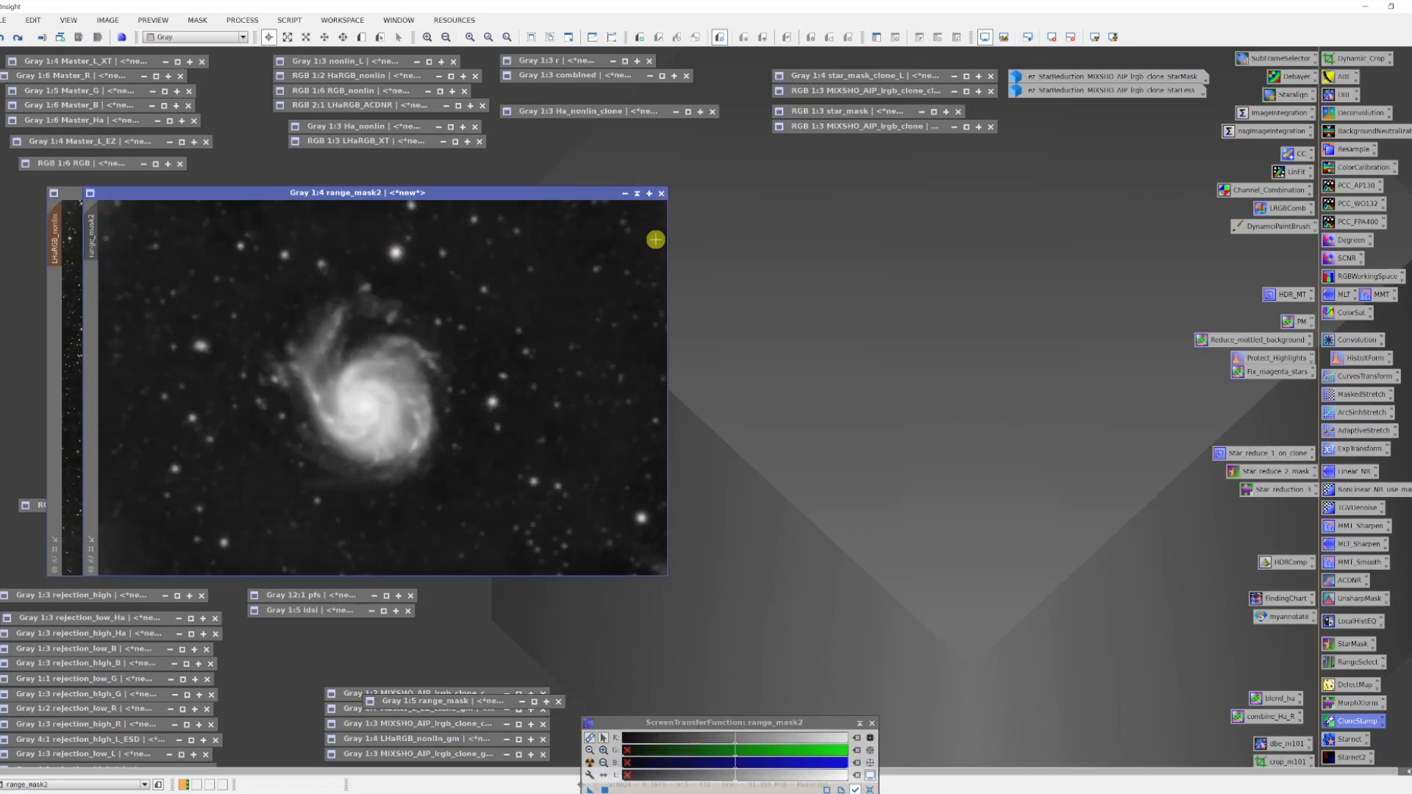
mouse_move(543, 200)
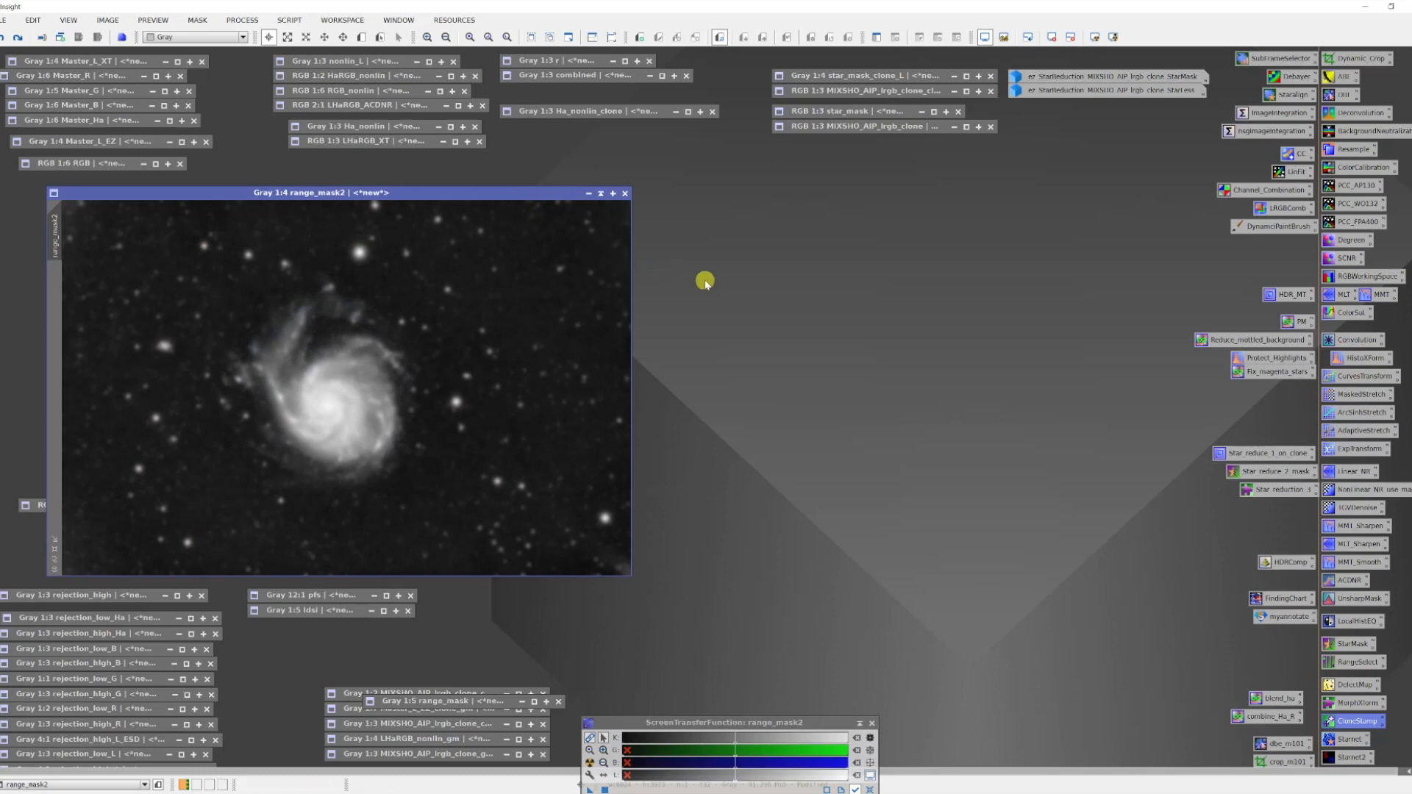
mouse_move(495, 289)
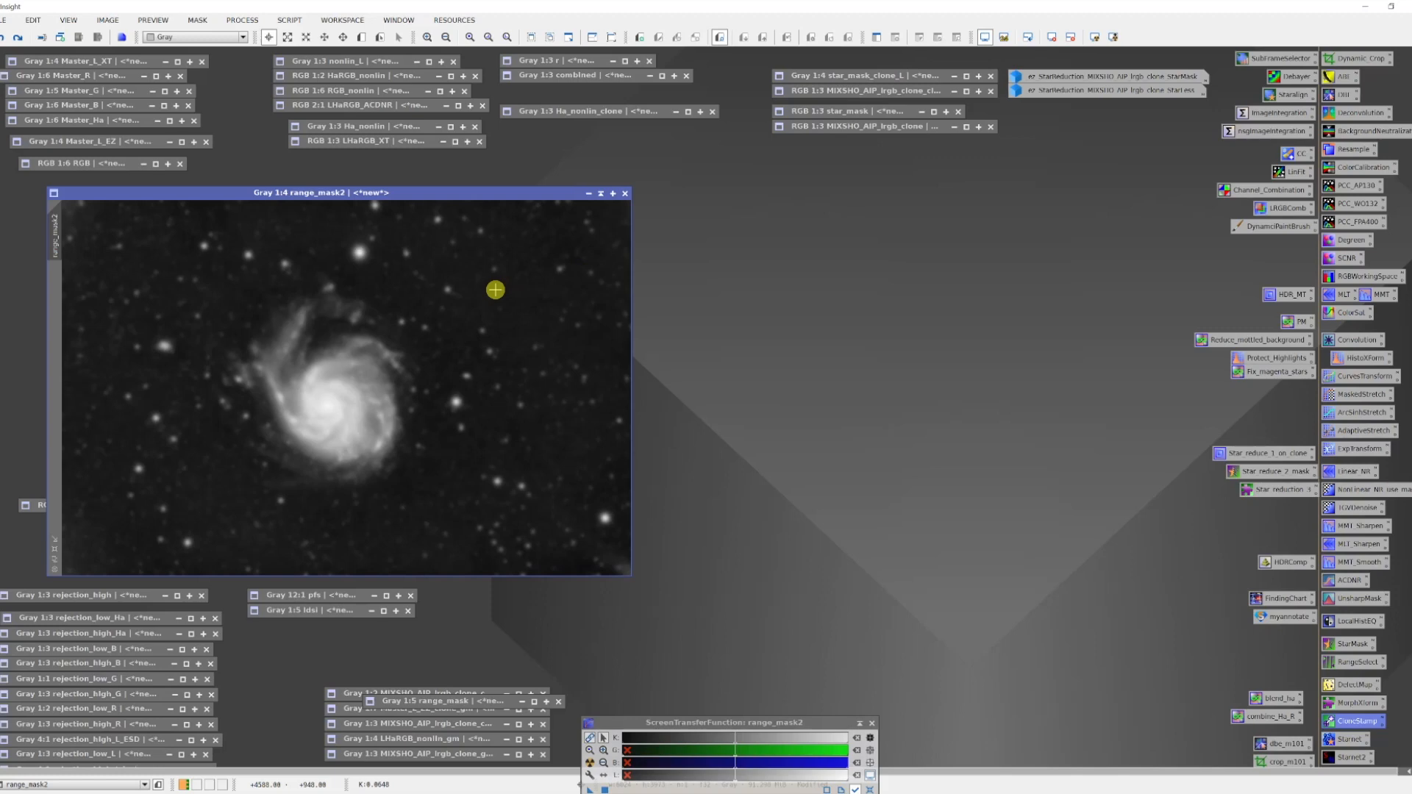
mouse_move(474, 261)
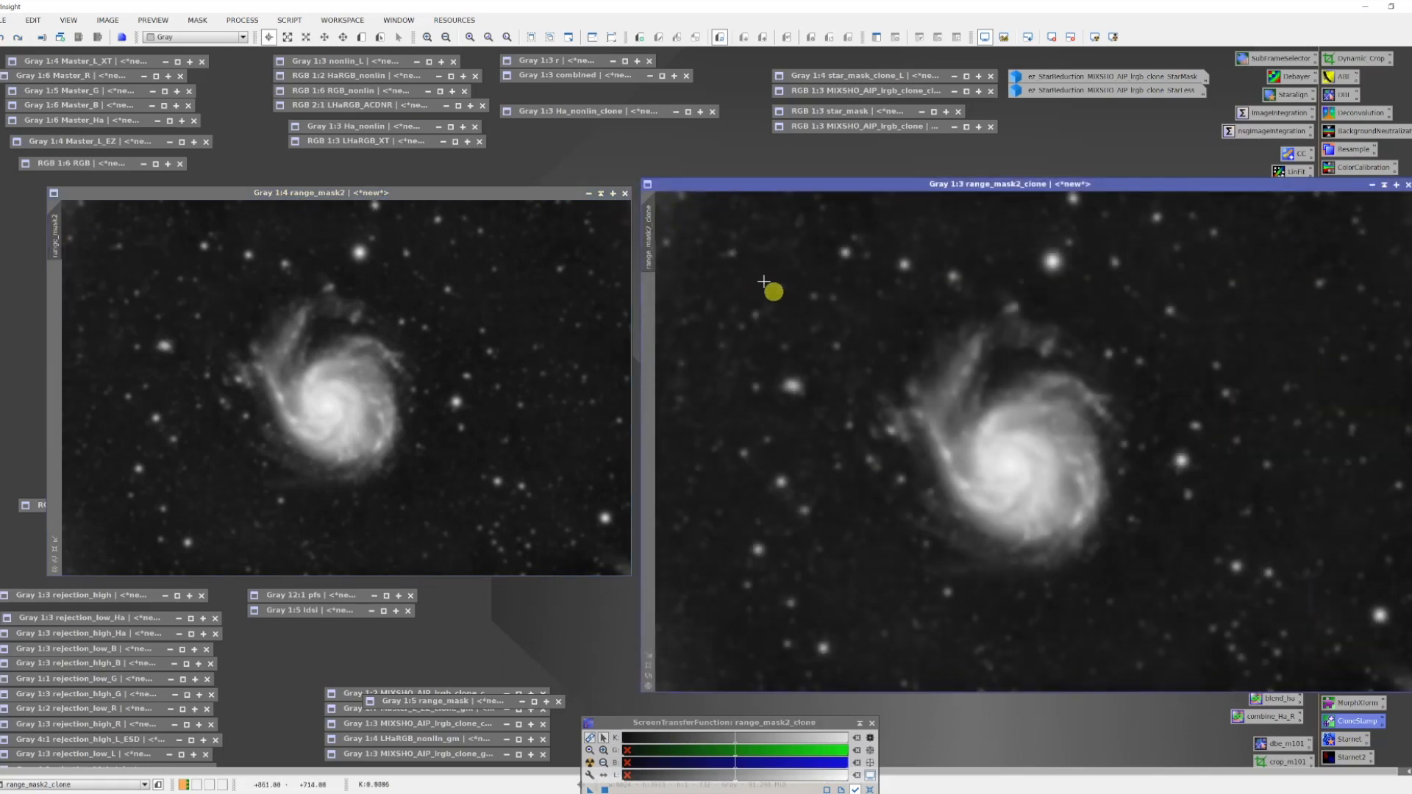
mouse_move(764, 273)
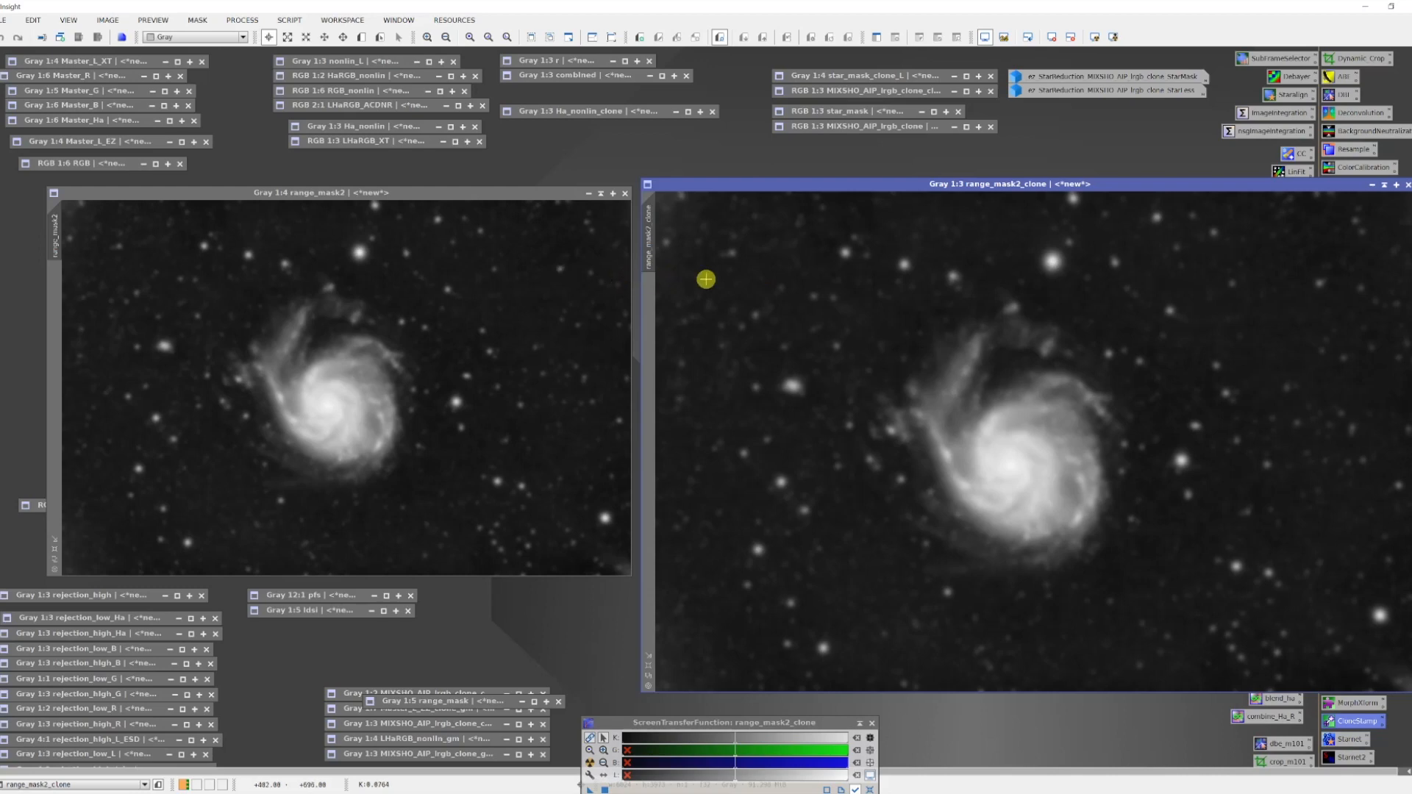
mouse_move(695, 313)
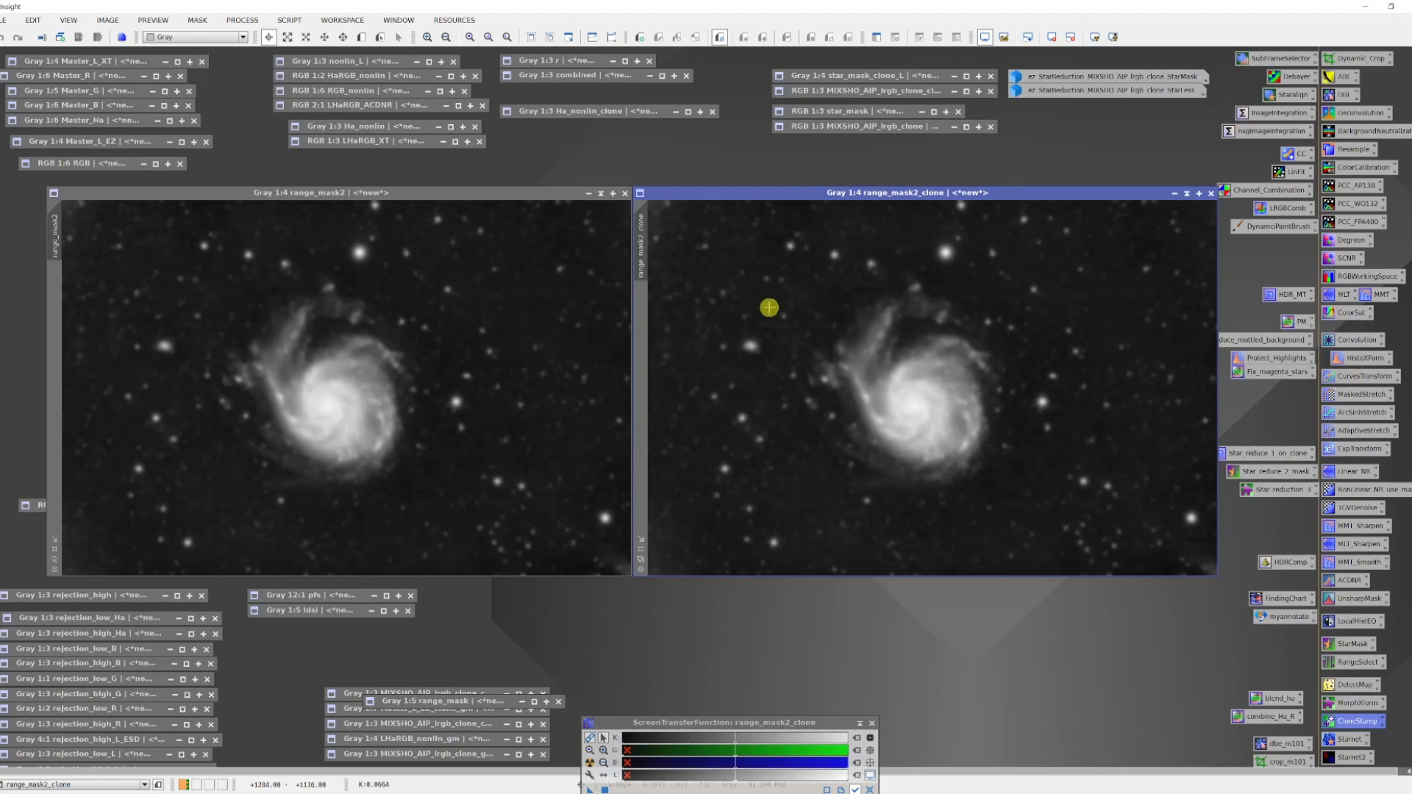
mouse_move(935, 347)
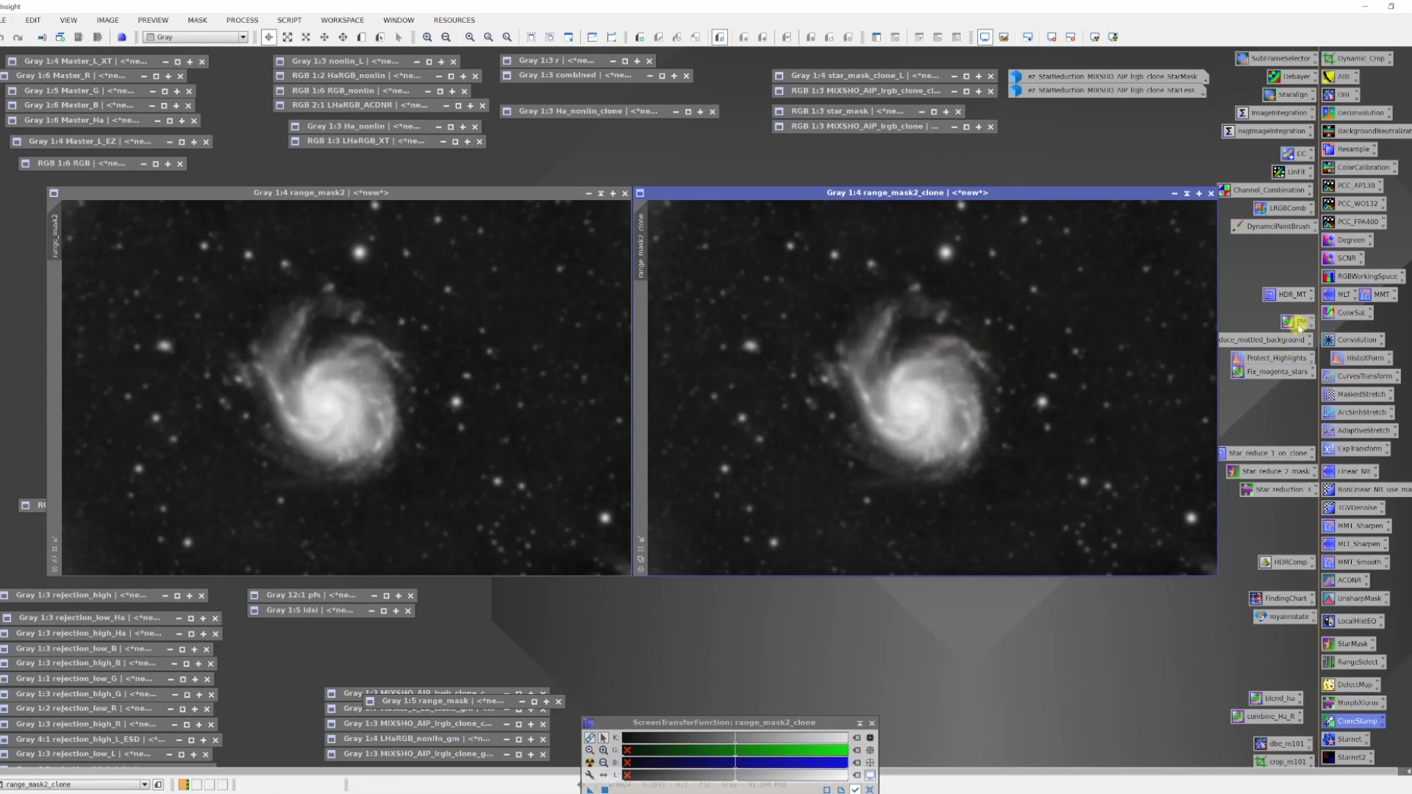
- Apply a PixelMath expression of 0 to range_mask2_clone, turning it fully black
left_click(1297, 323)
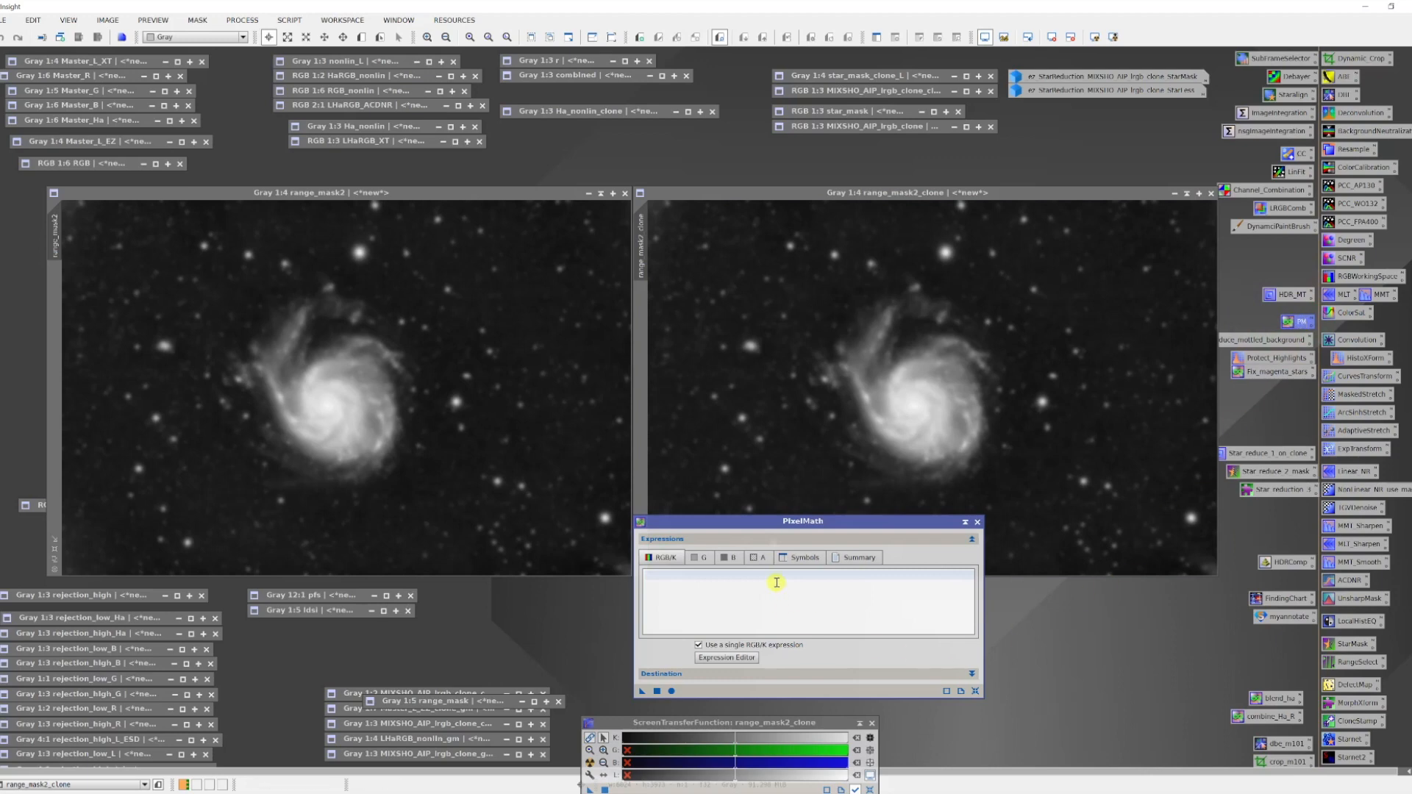
left_click(775, 581)
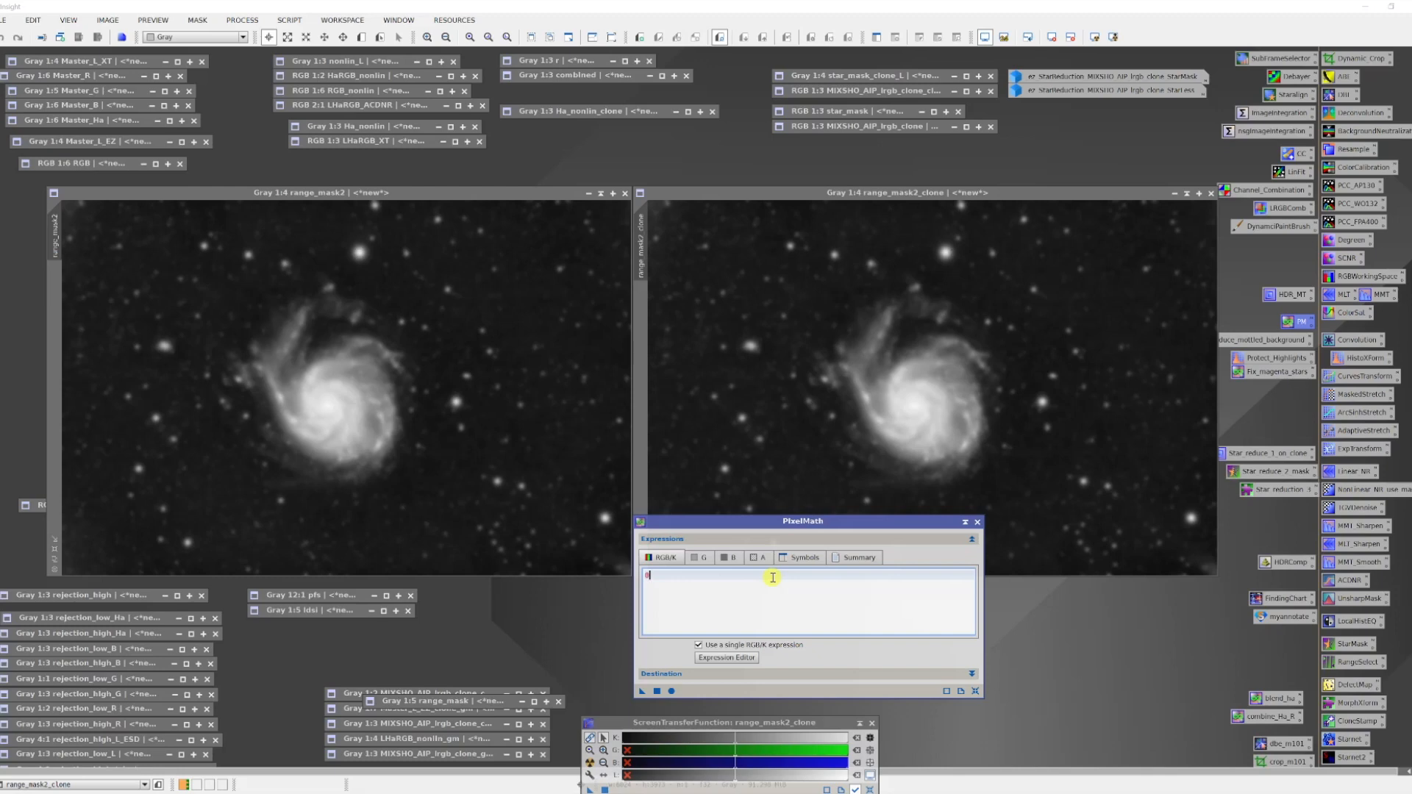
mouse_move(751, 583)
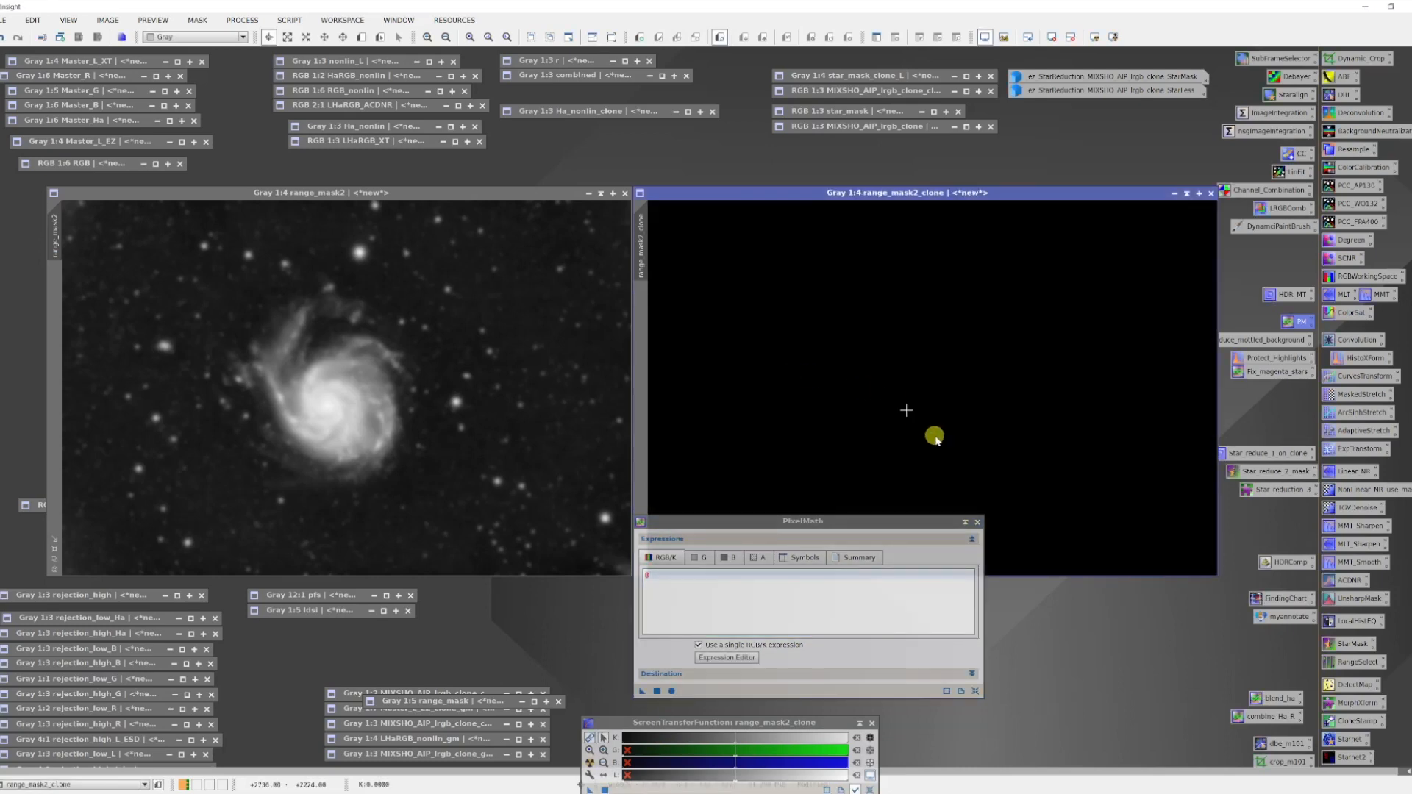
left_click(976, 522)
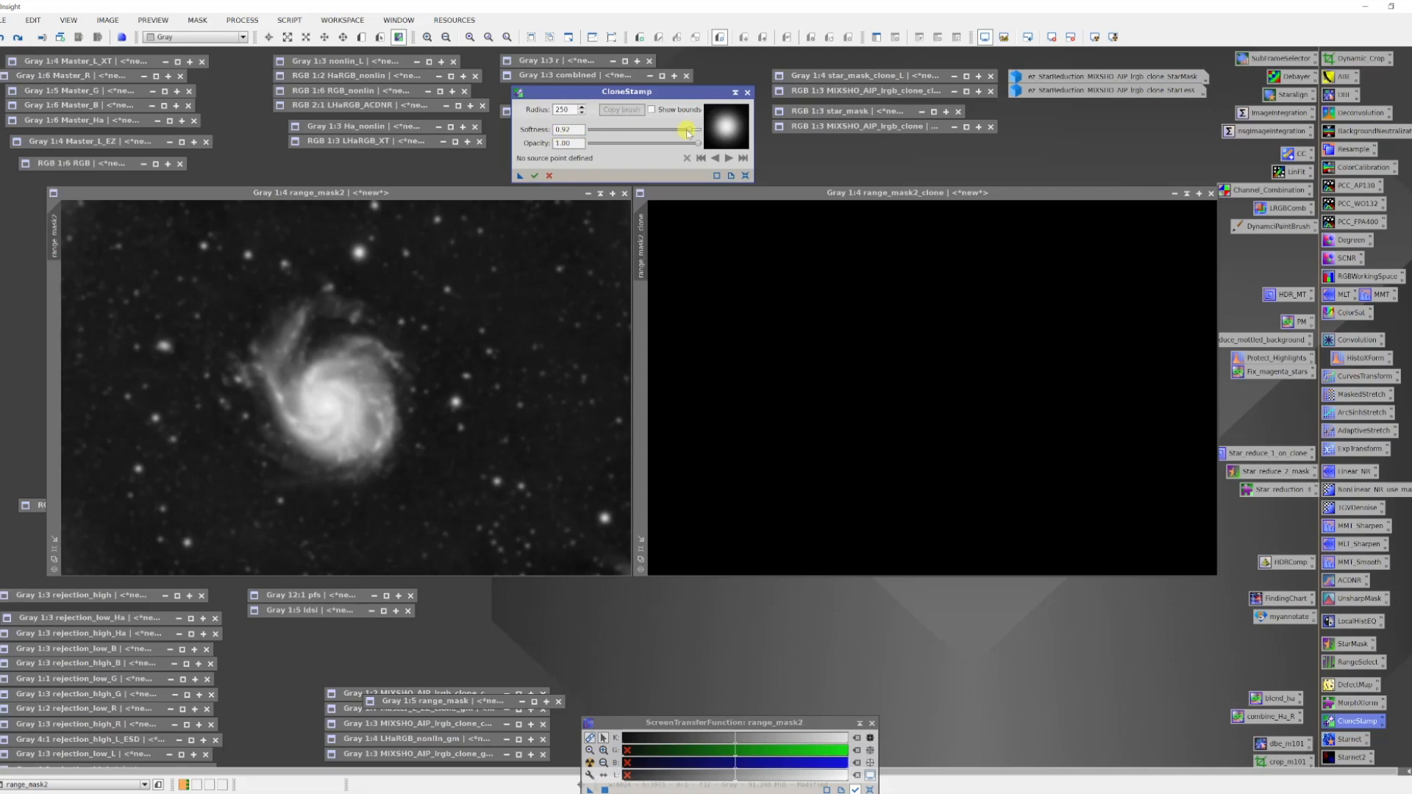
mouse_move(739, 121)
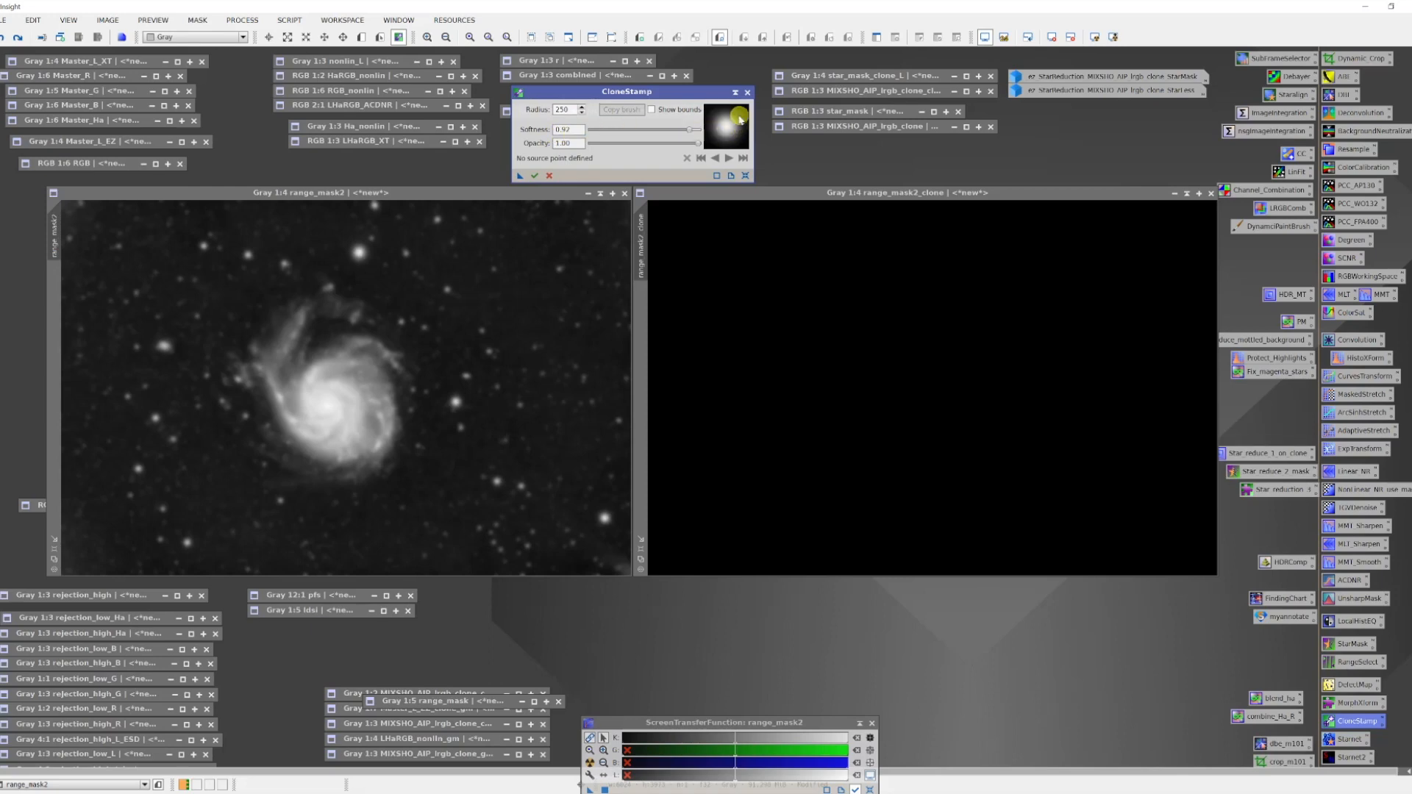
mouse_move(589, 234)
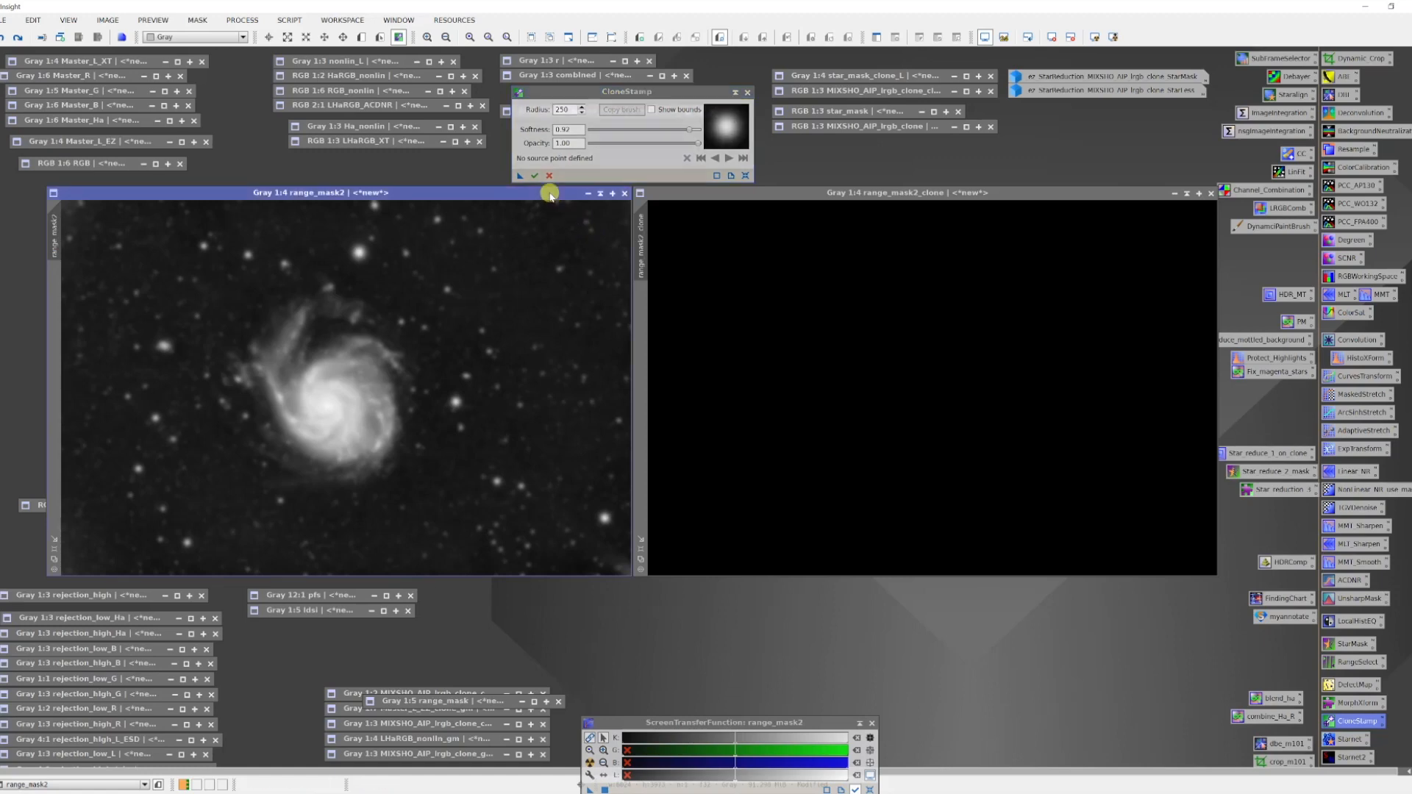
mouse_move(545, 261)
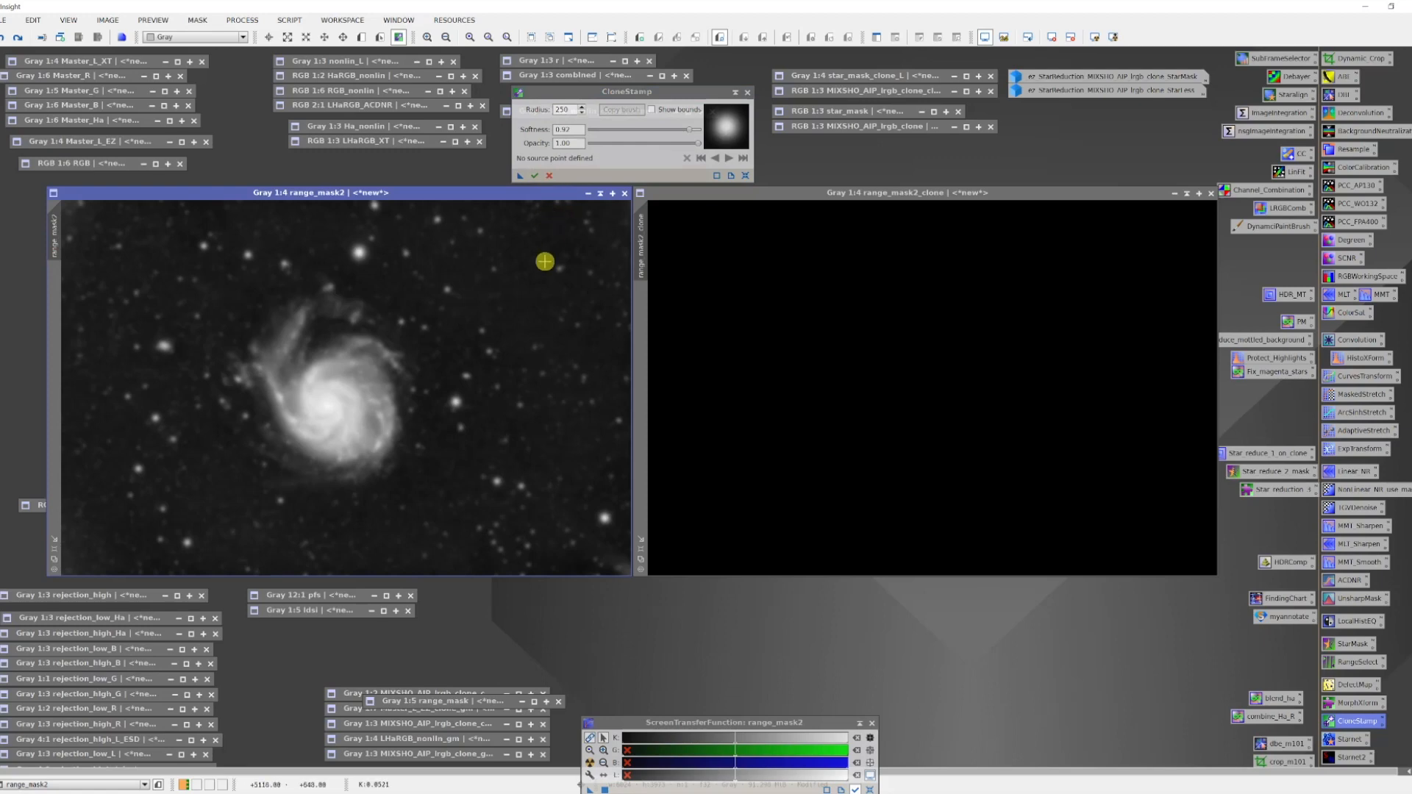
mouse_move(622, 169)
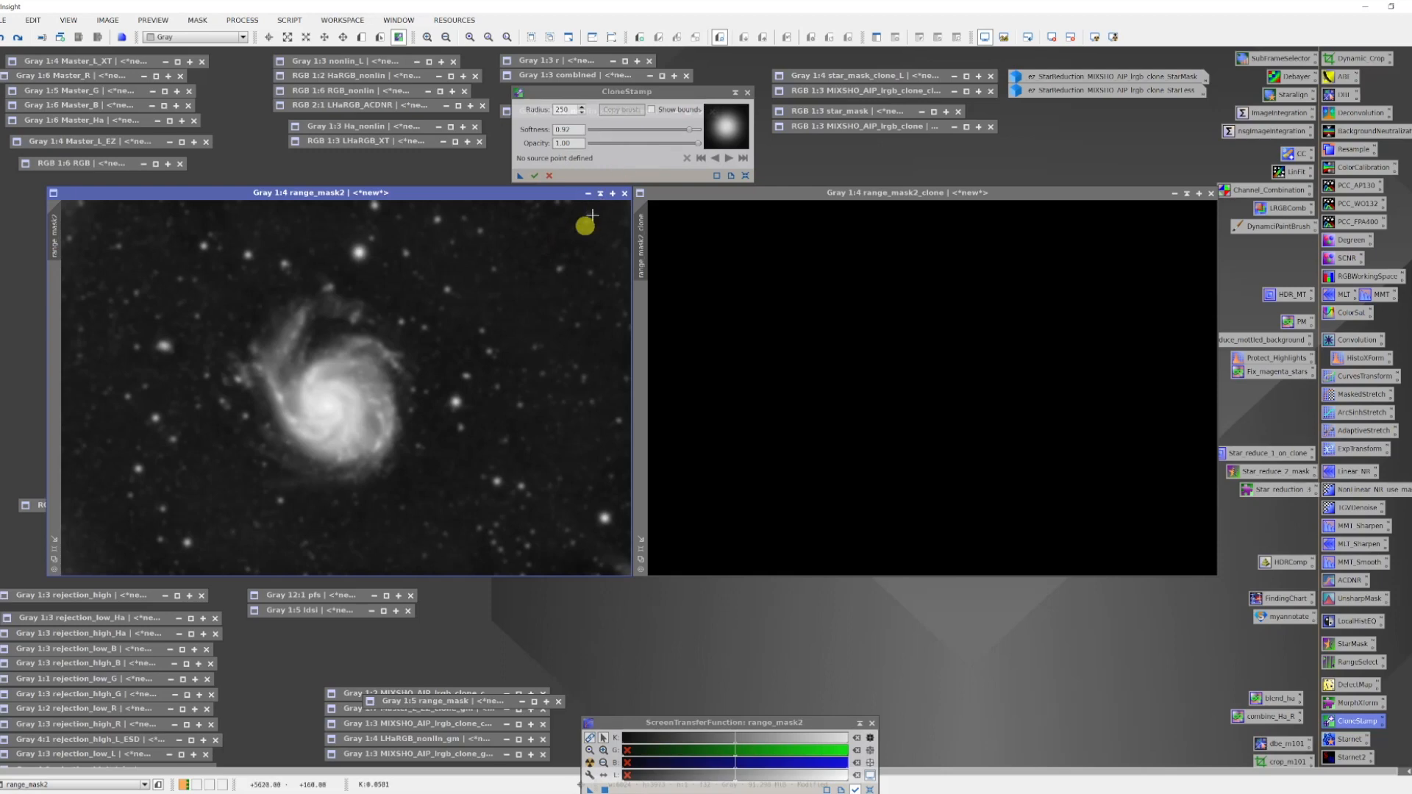
mouse_move(613, 160)
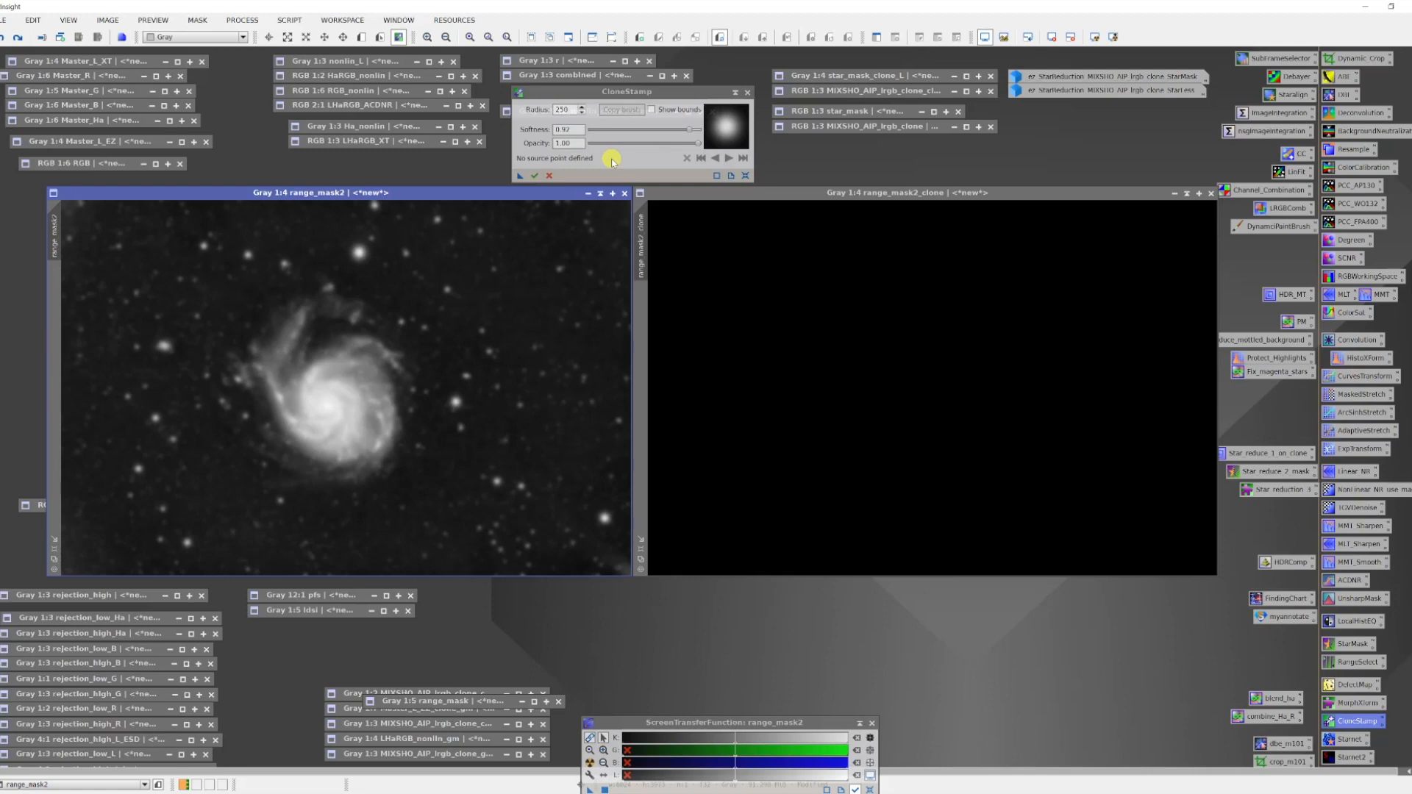
mouse_move(932, 385)
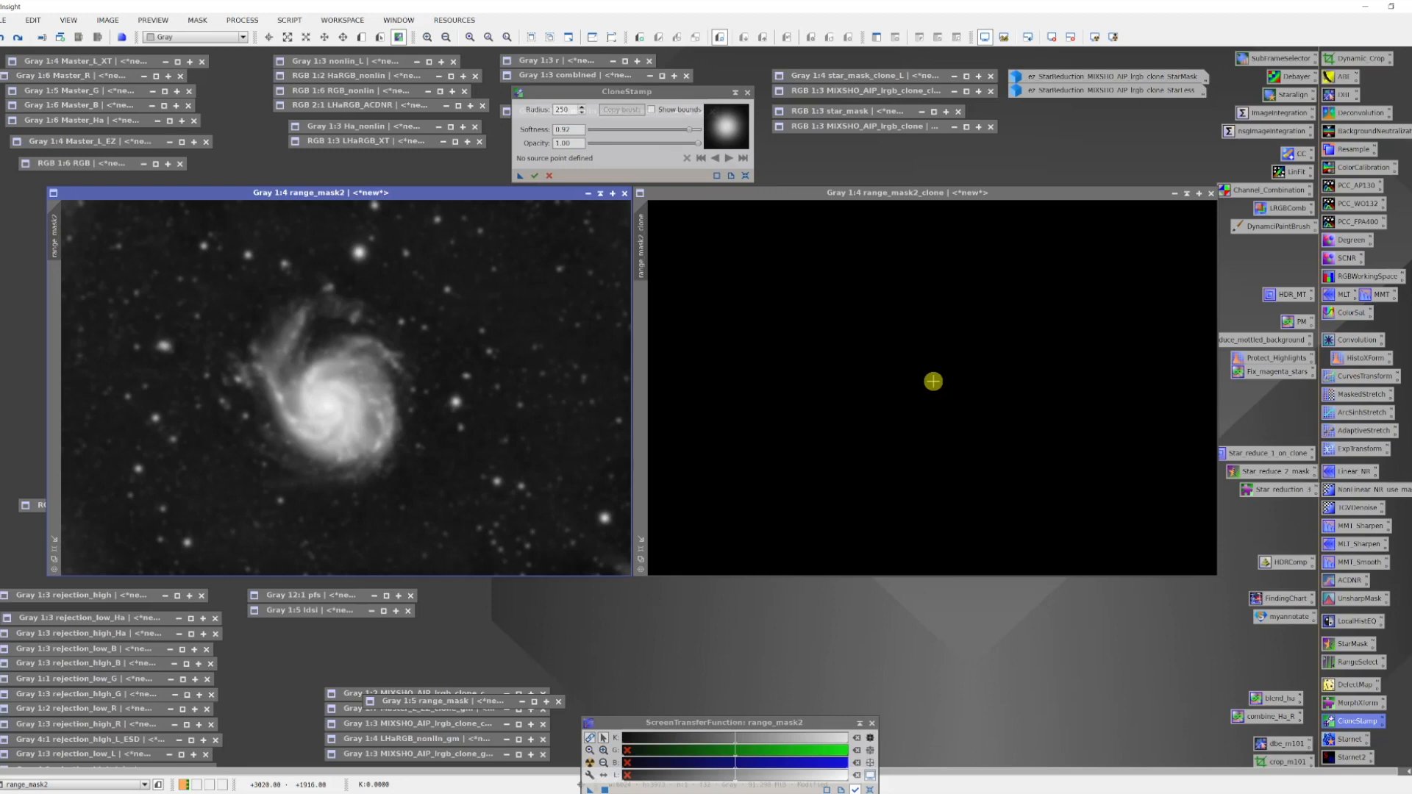
- Set the CloneStamp source point inside the black range_mask2_clone image
left_click(933, 382)
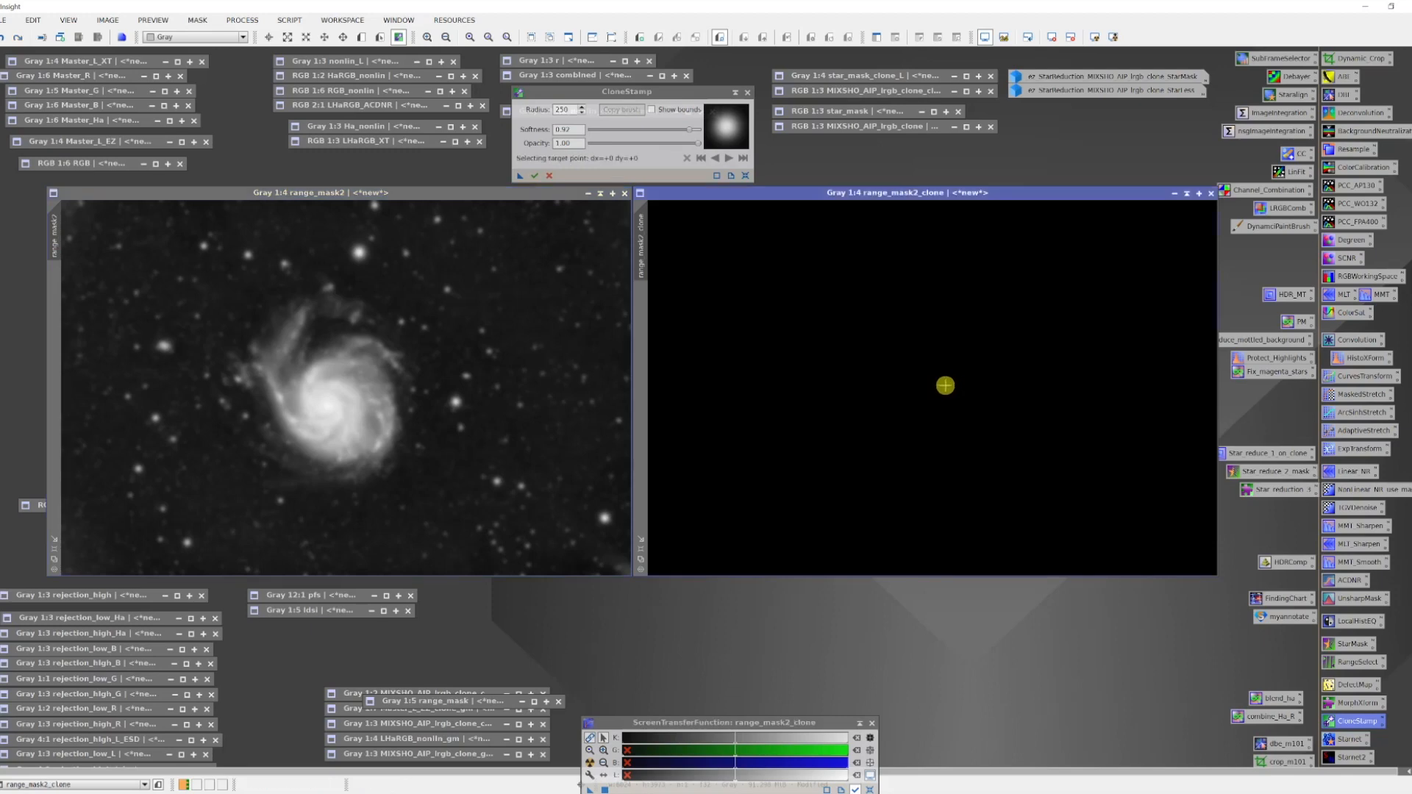
mouse_move(687, 323)
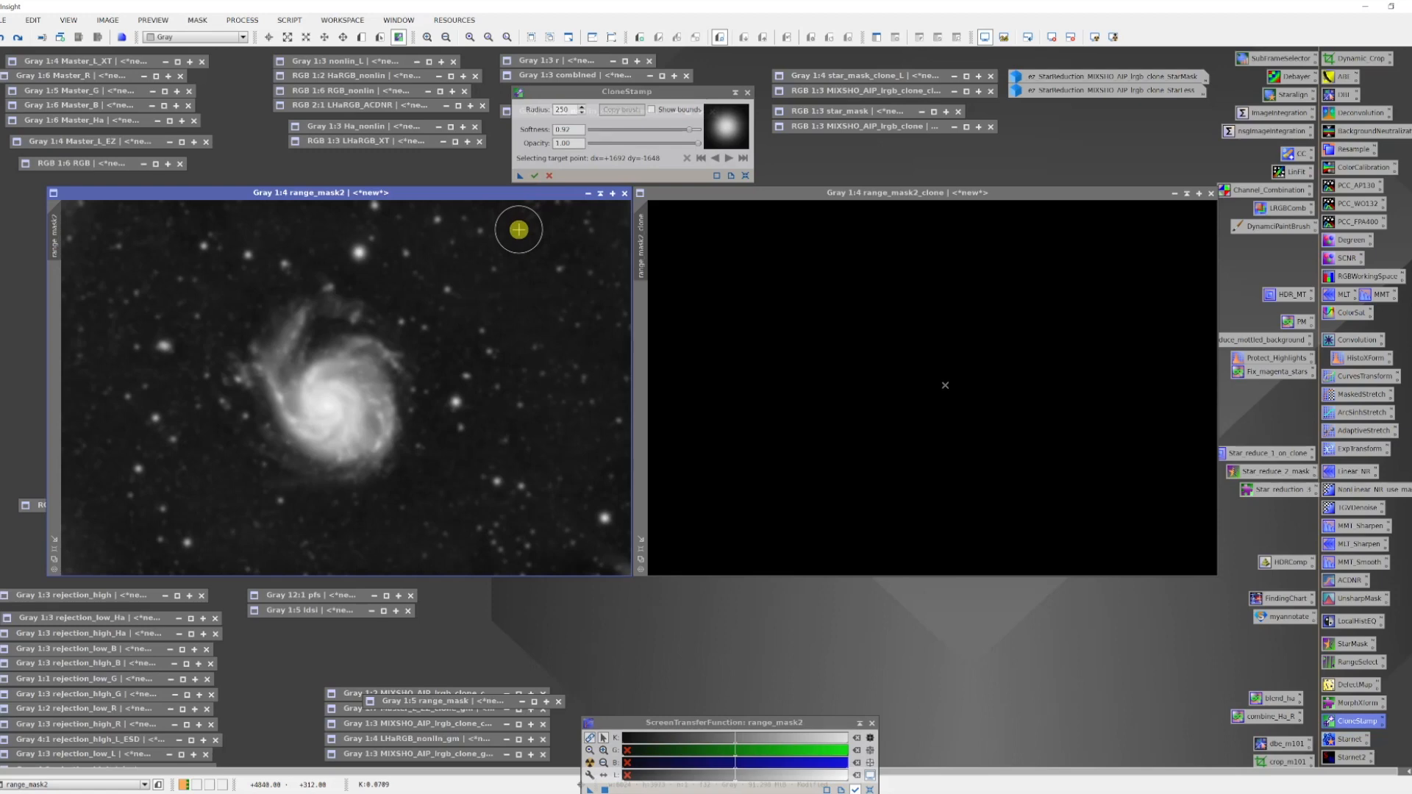
mouse_move(518, 226)
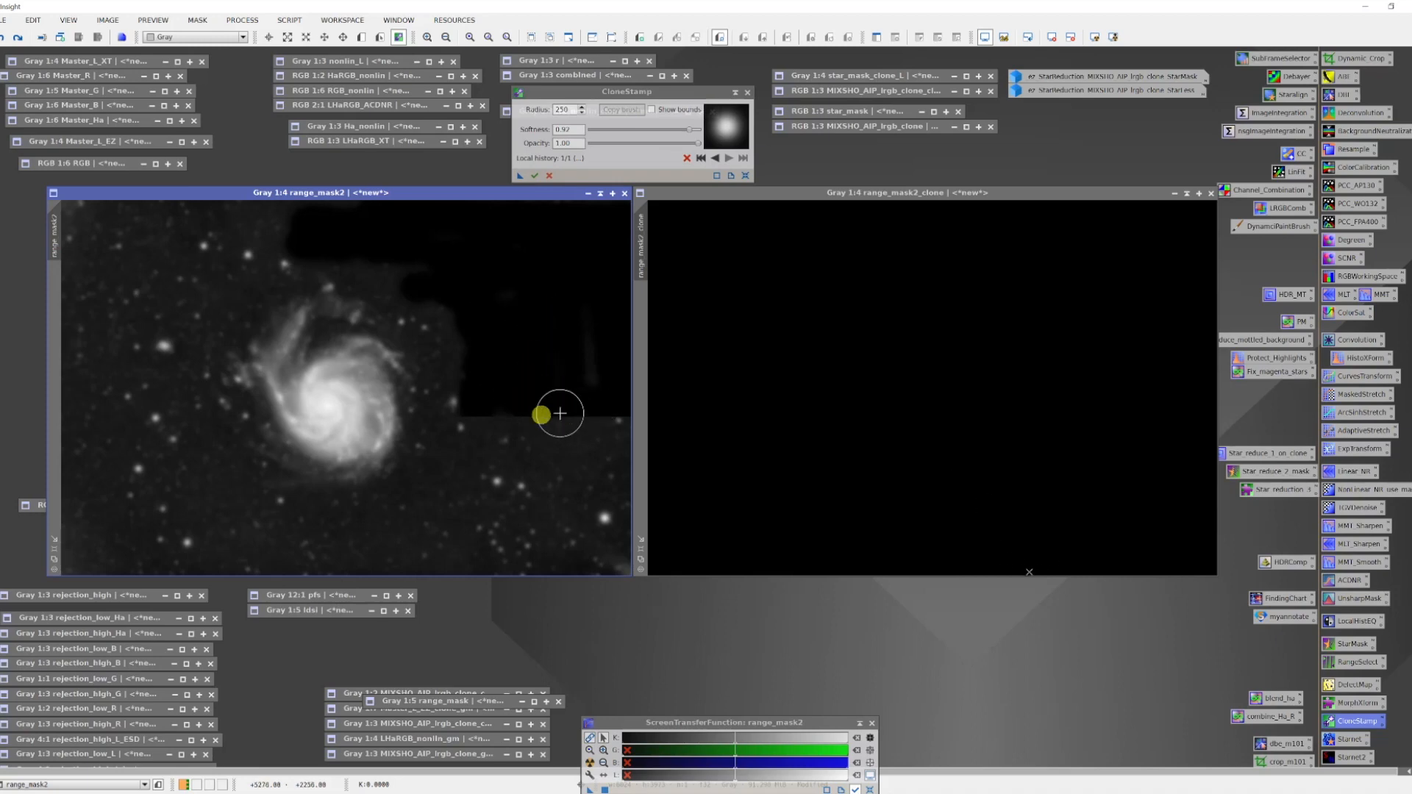
mouse_move(543, 408)
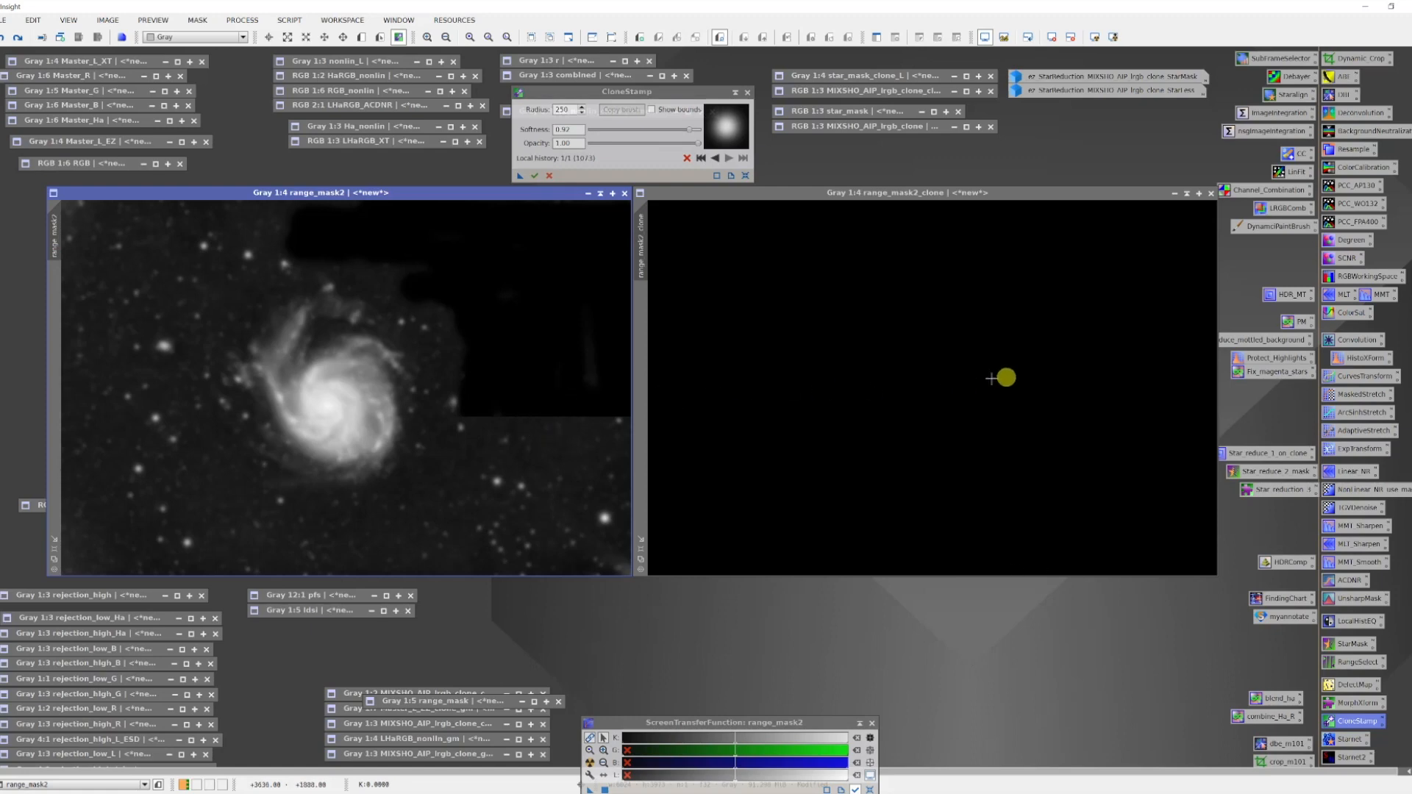
mouse_move(1155, 345)
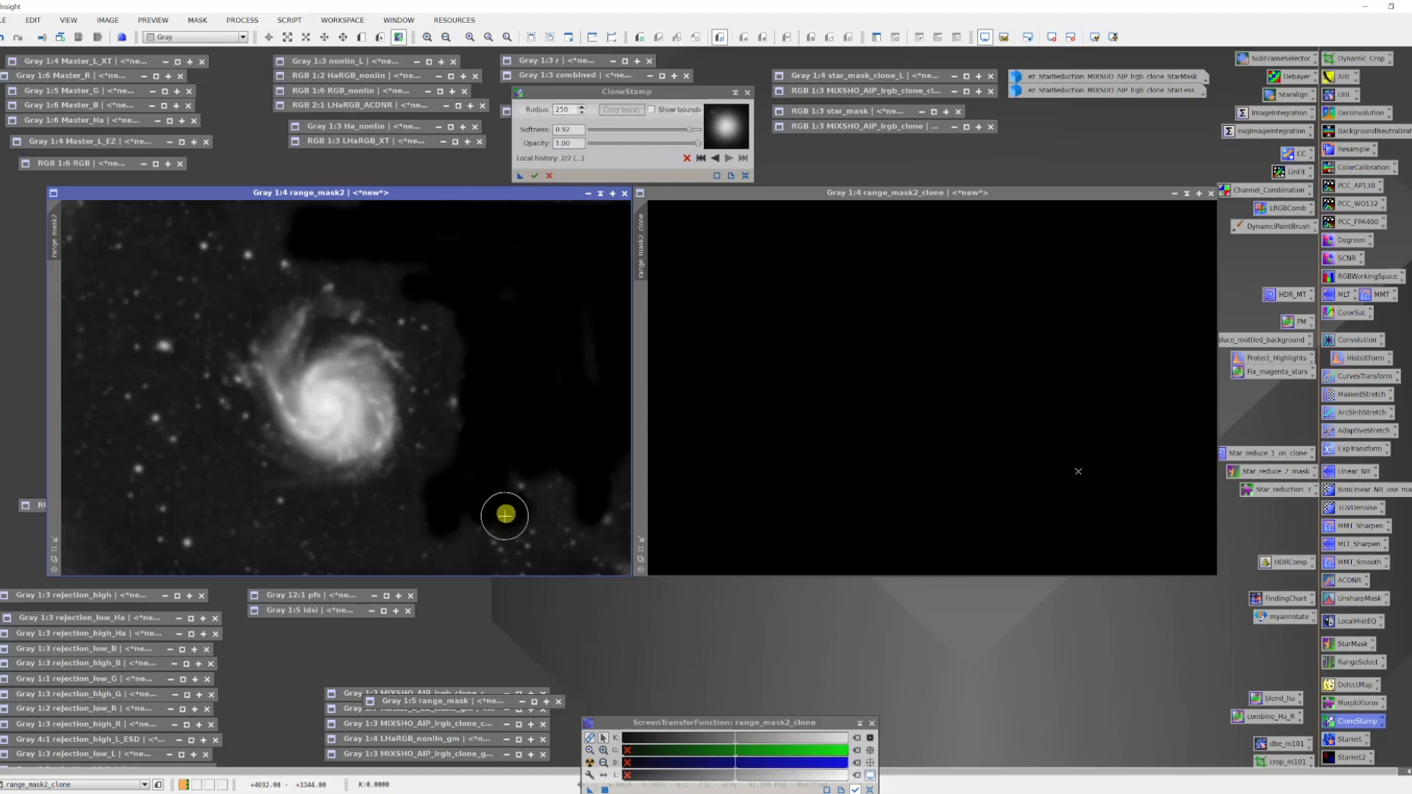
mouse_move(531, 476)
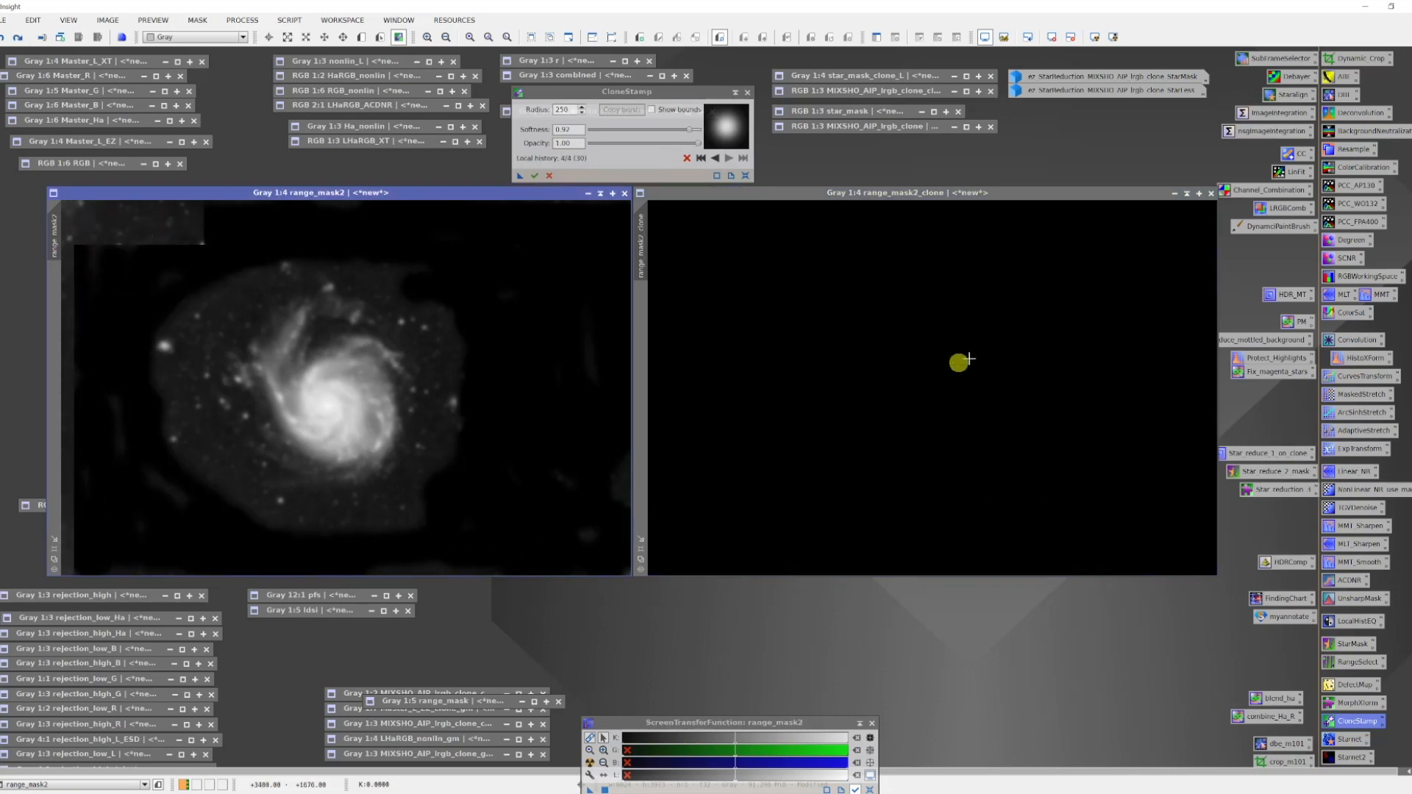
- Resample the black CloneStamp source from the copy image while painting out stars
left_click(455, 410)
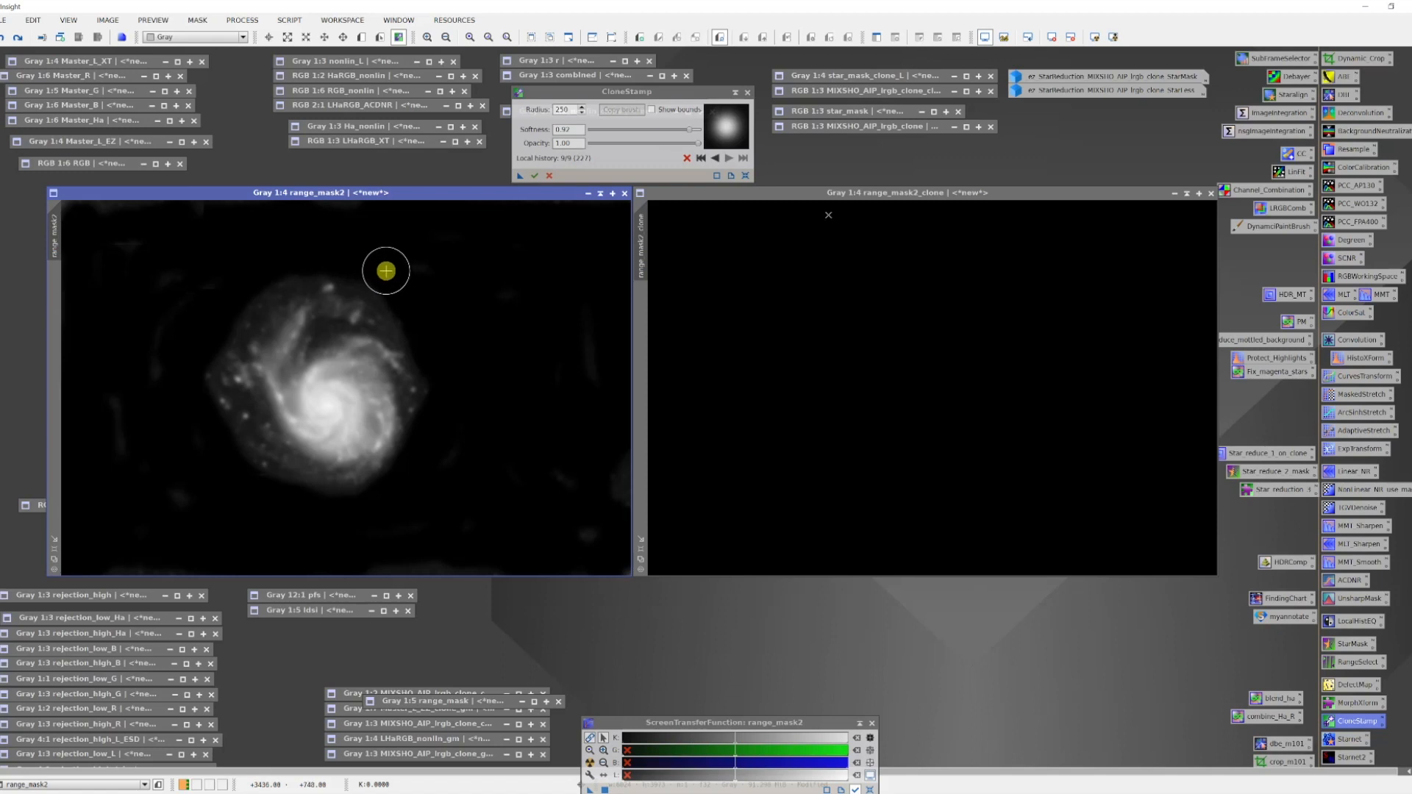
mouse_move(479, 292)
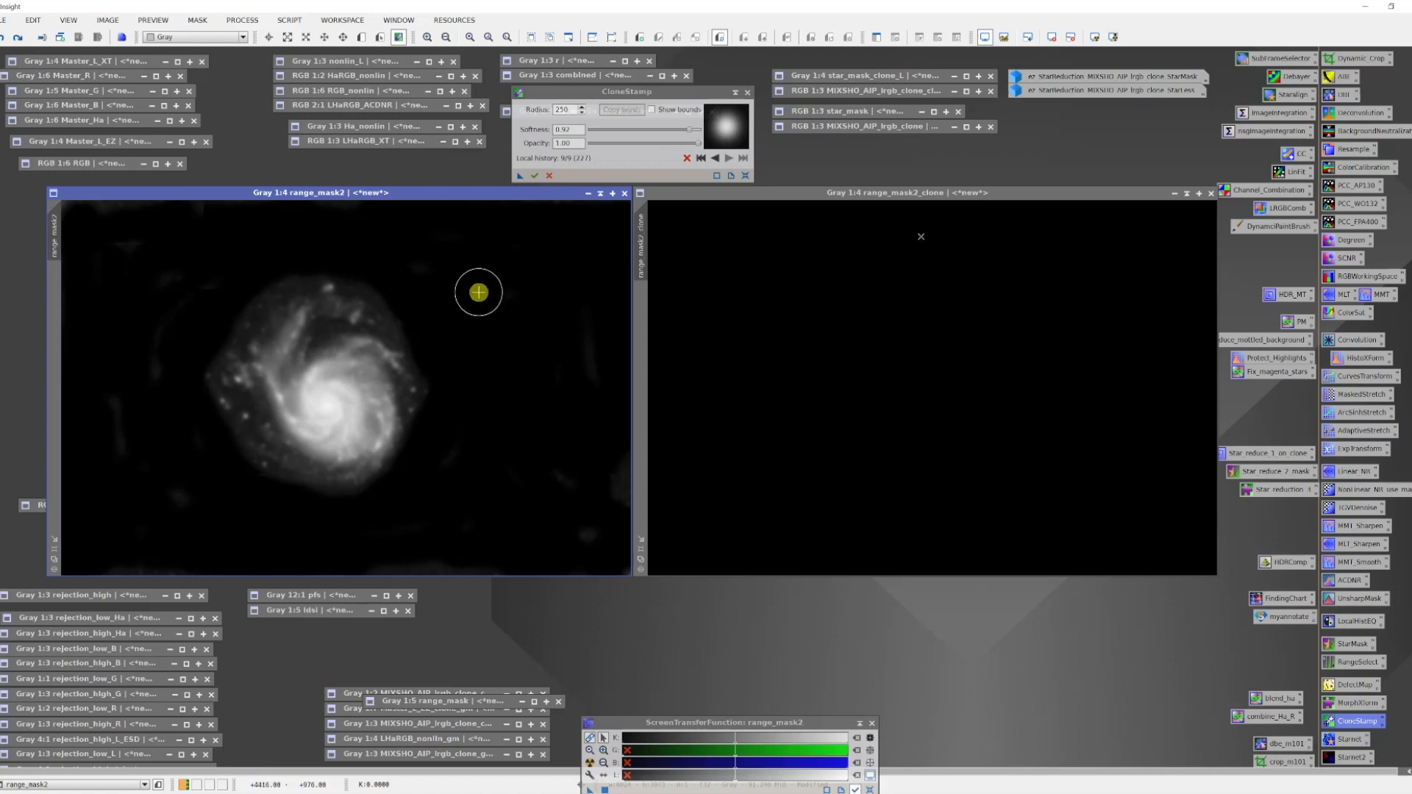
mouse_move(478, 295)
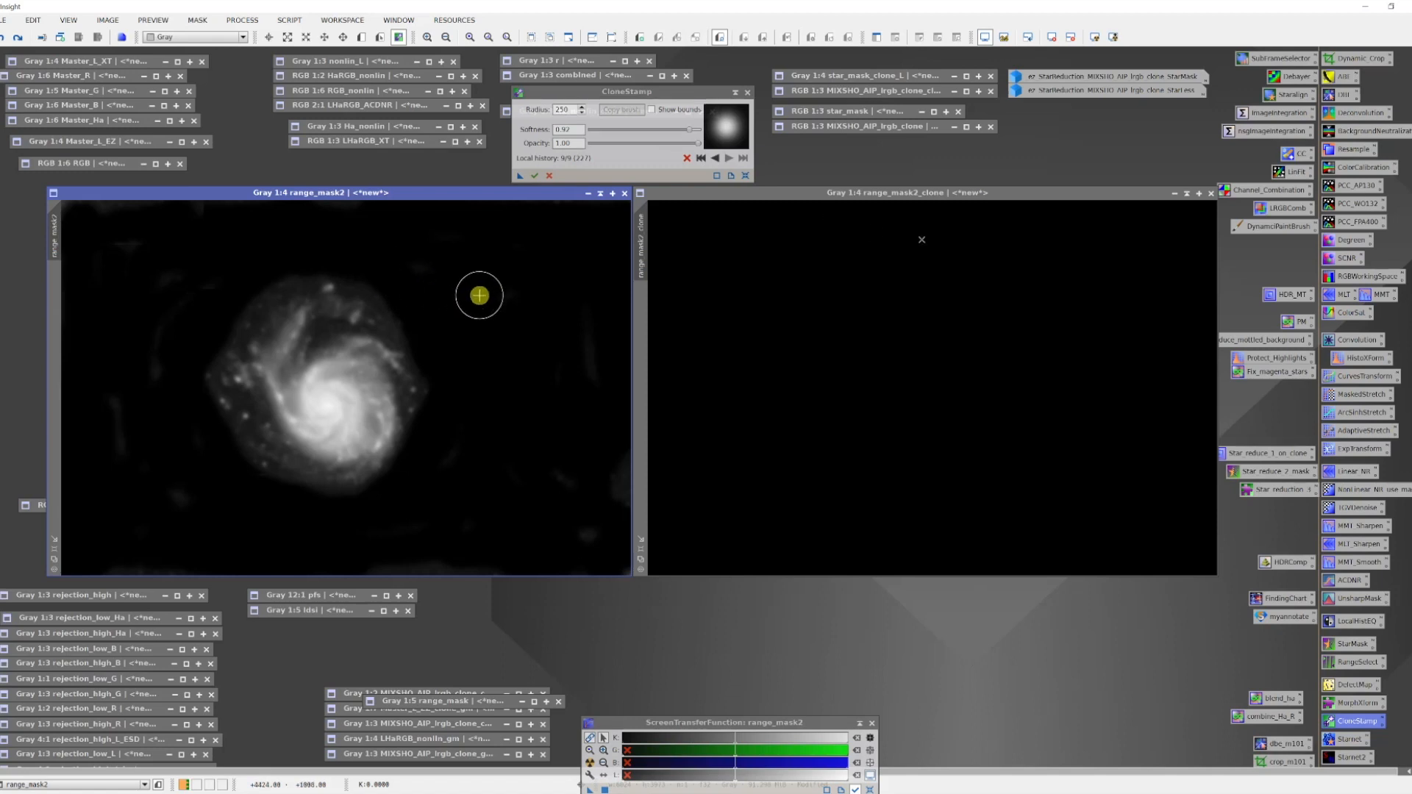
mouse_move(482, 294)
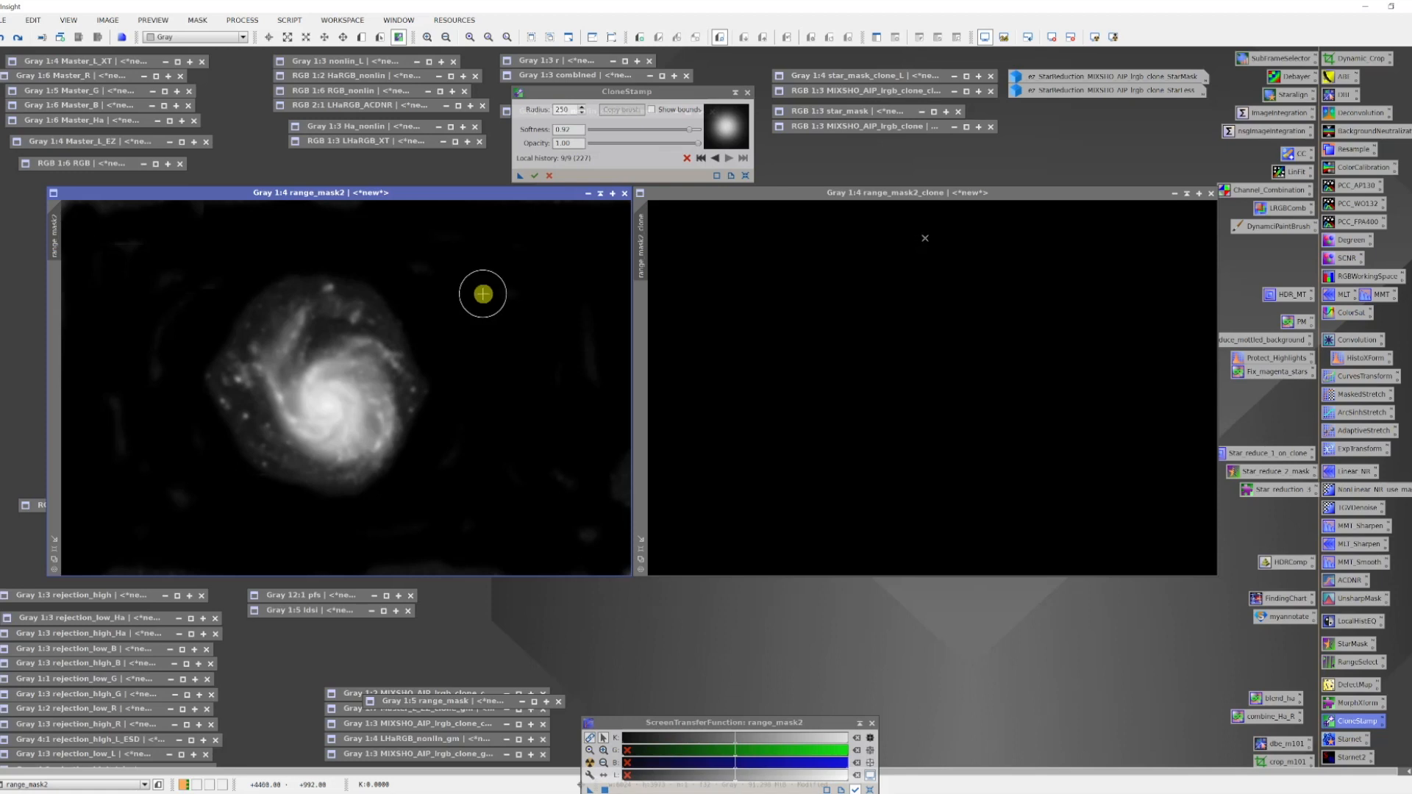
mouse_move(536, 228)
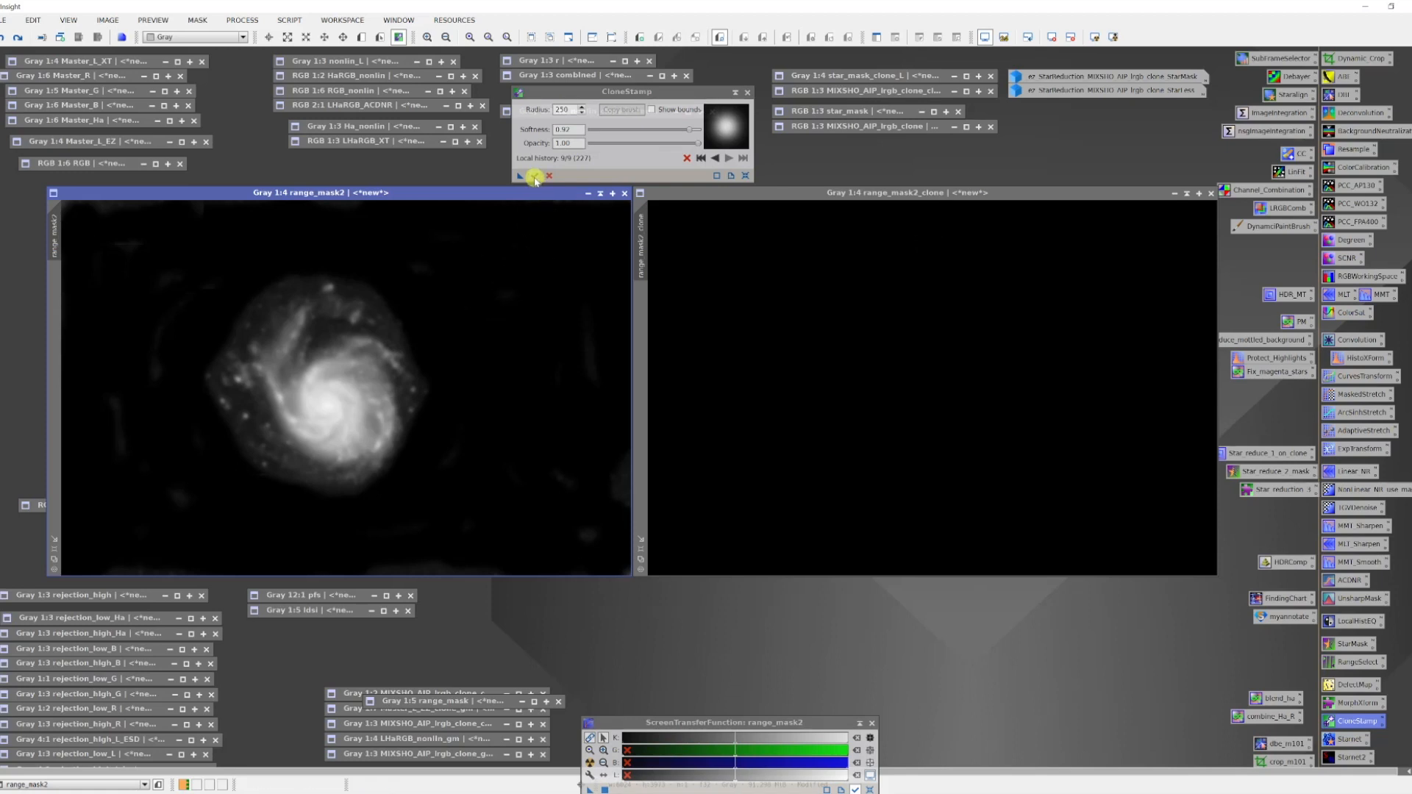
mouse_move(535, 176)
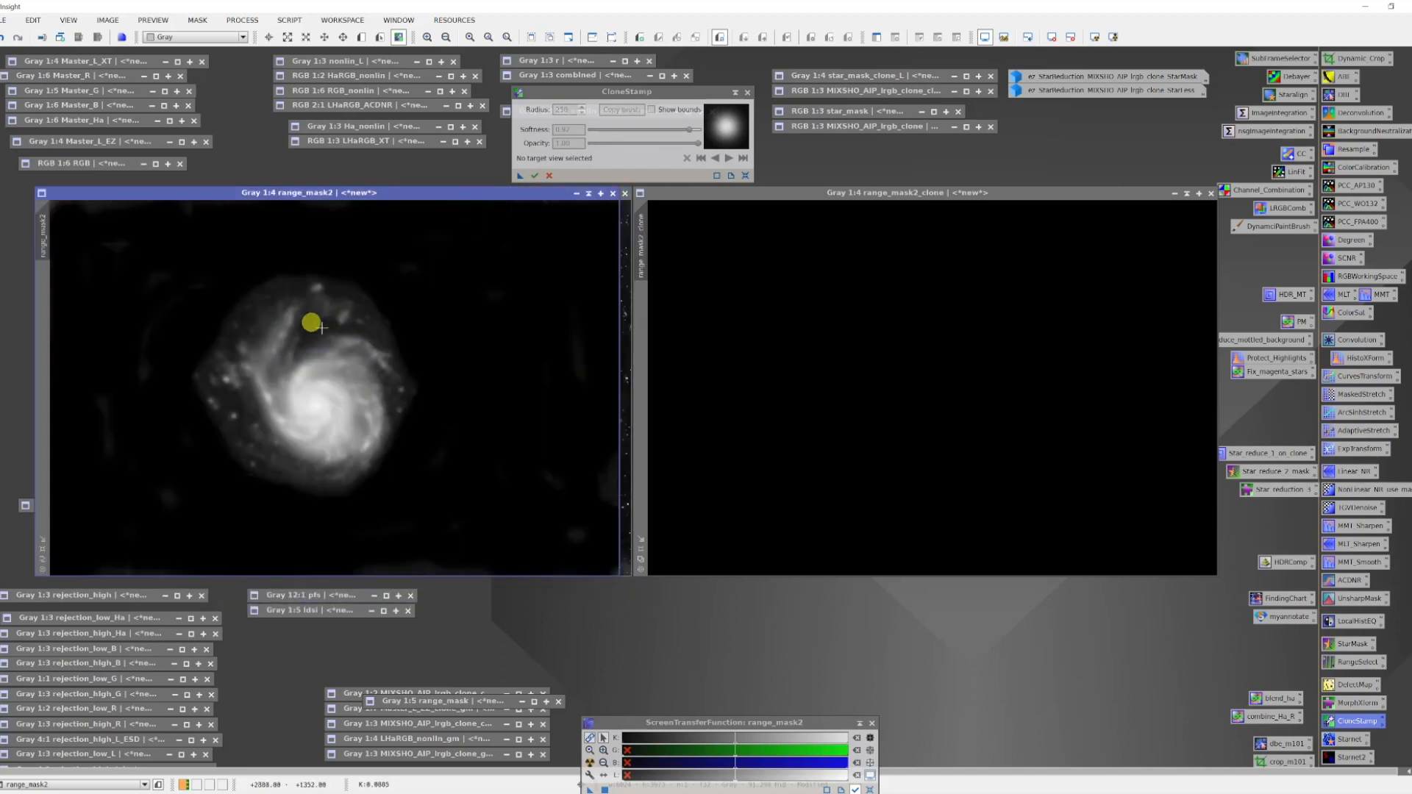
mouse_move(1155, 200)
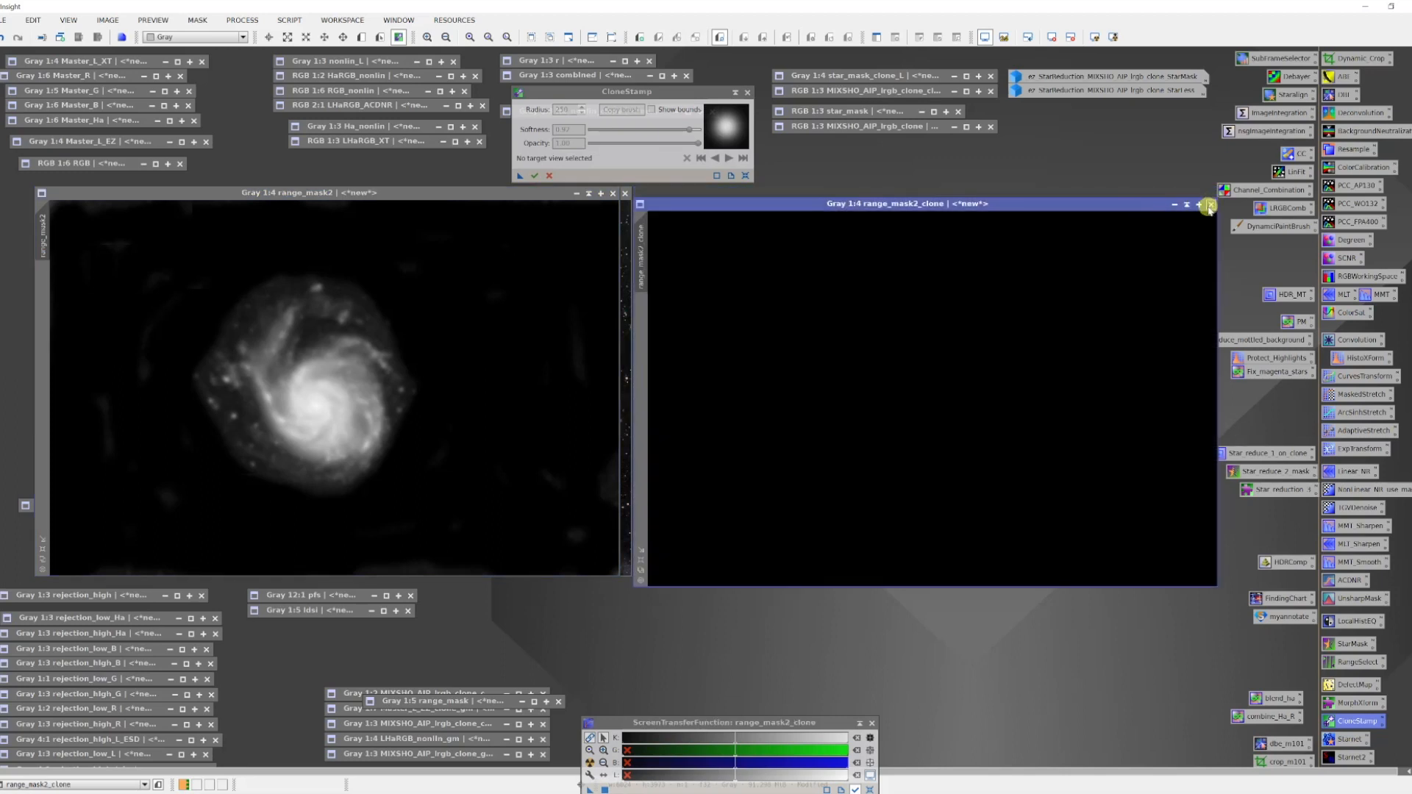
- Close the black range_mask2_clone copy window
left_click(1199, 205)
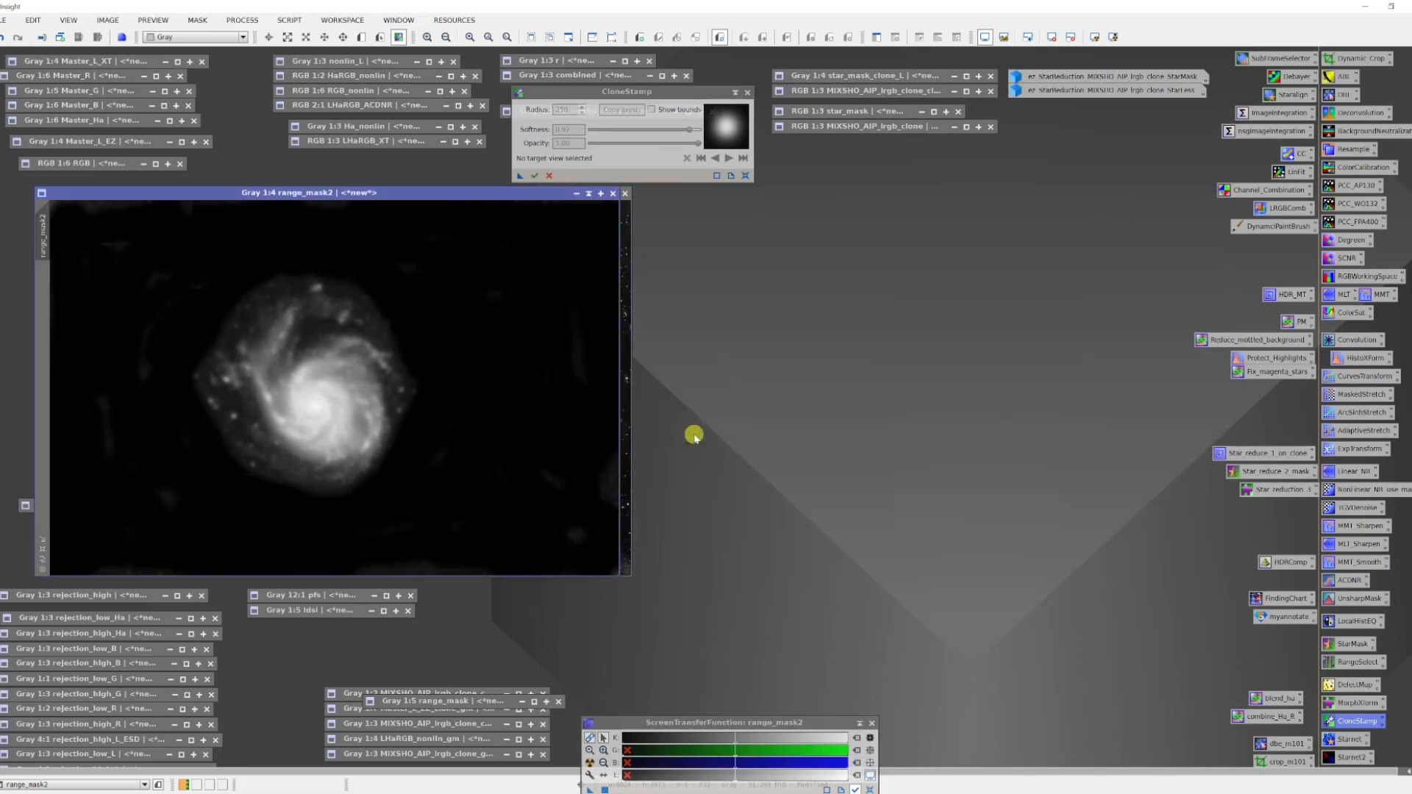
mouse_move(699, 430)
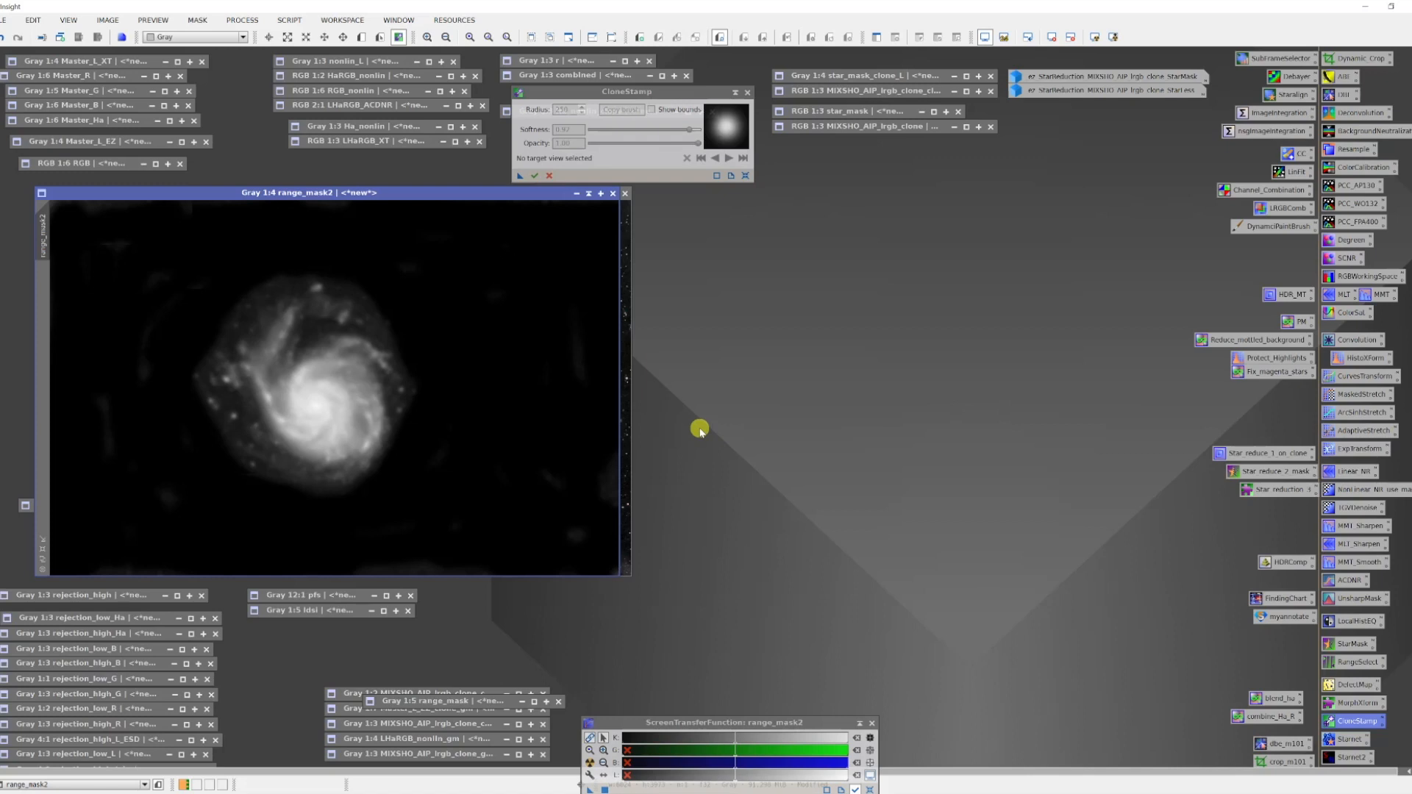
mouse_move(889, 407)
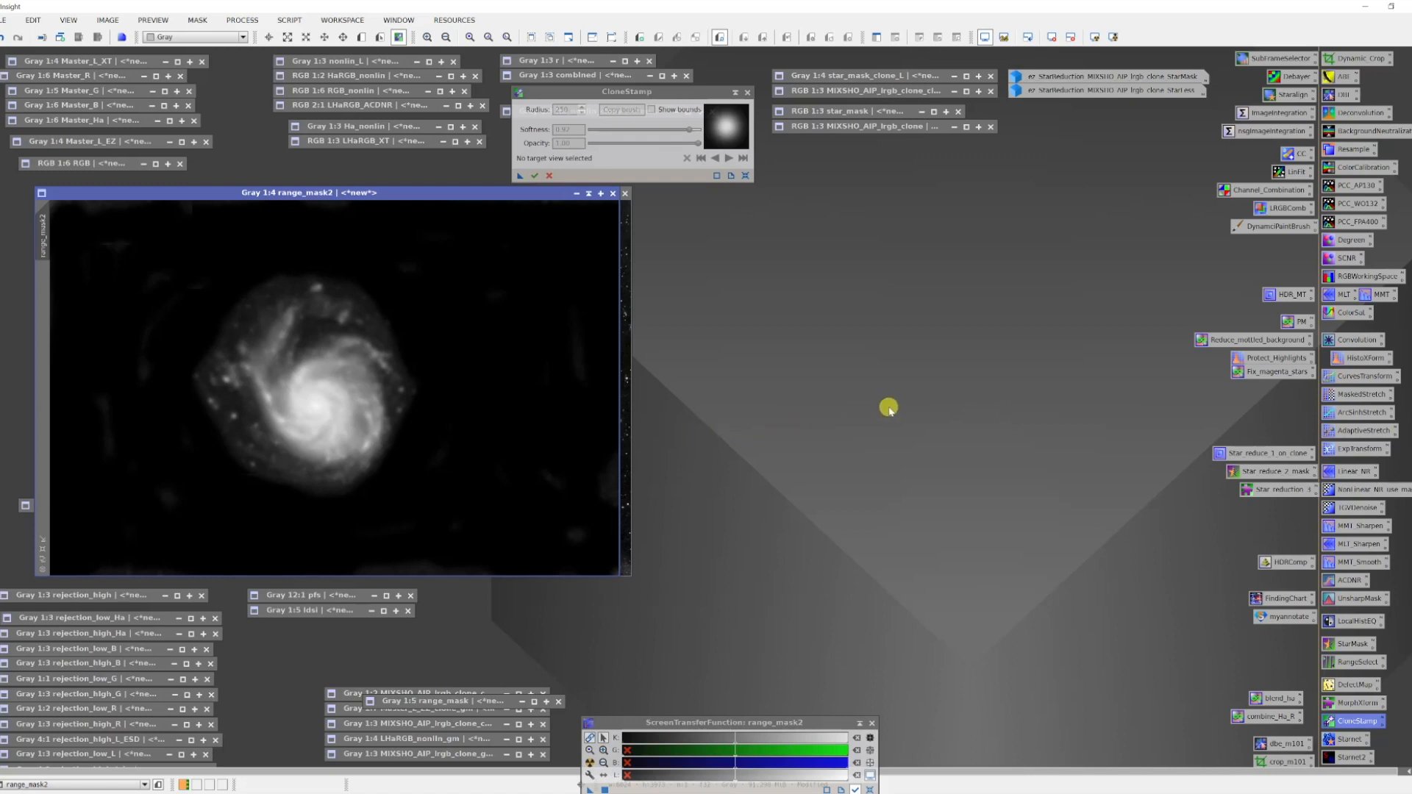